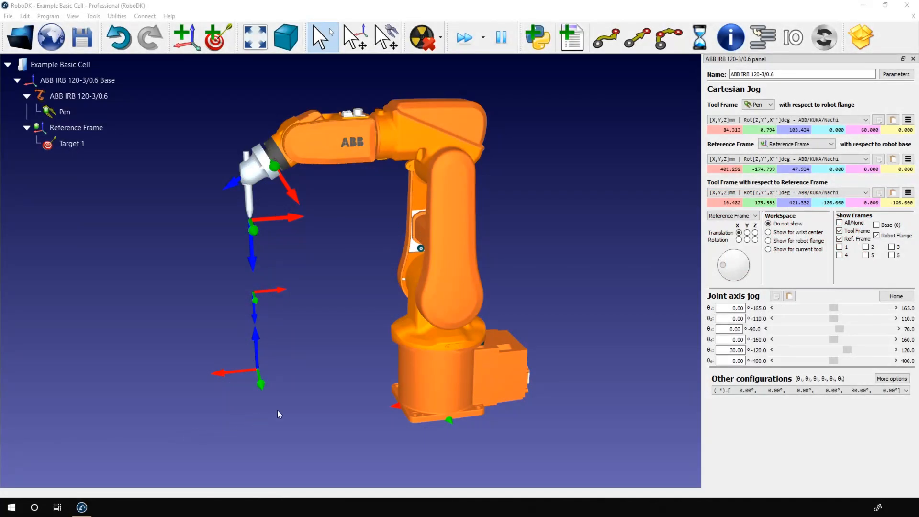
mouse_move(722, 251)
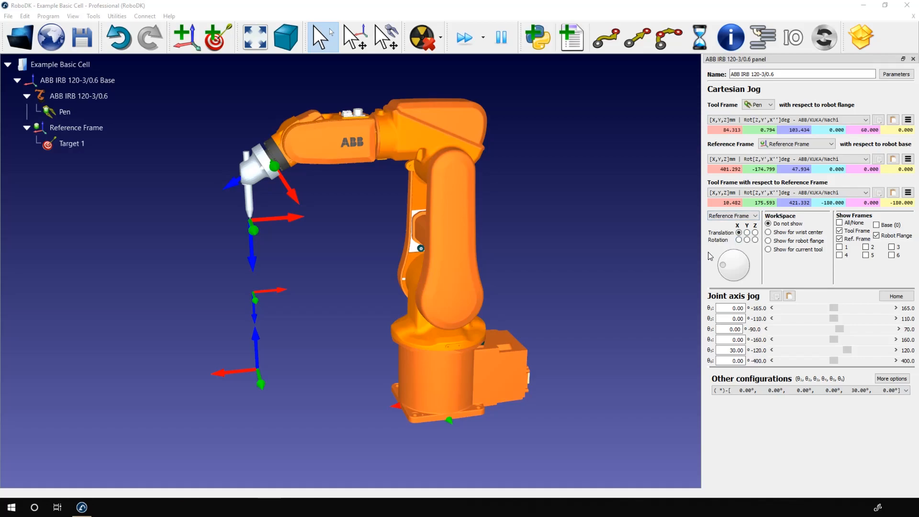
Step: Preview the wrist-center workspace and drag the pen outward to jog the robot
click(768, 224)
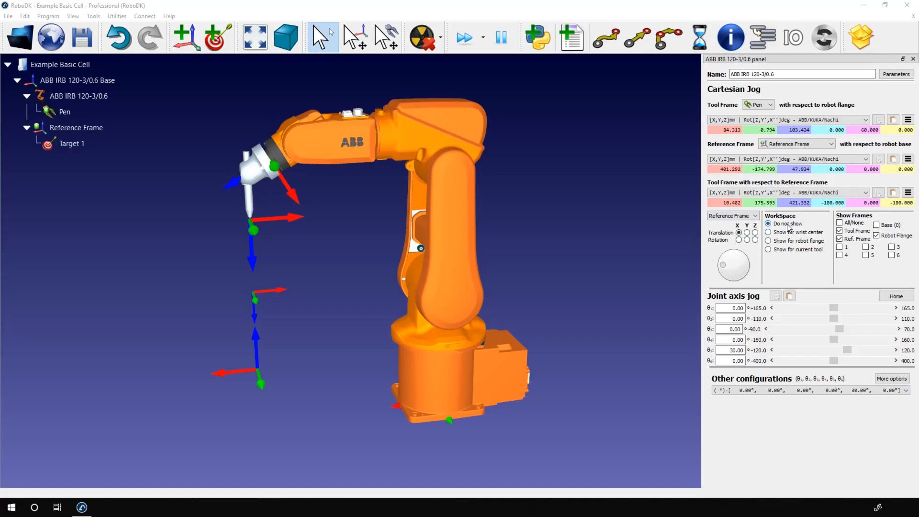
mouse_move(788, 223)
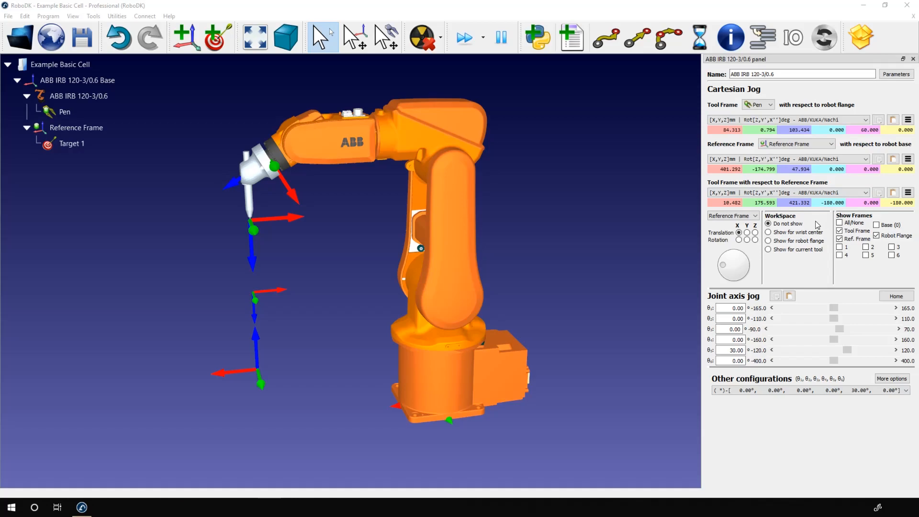
click(733, 214)
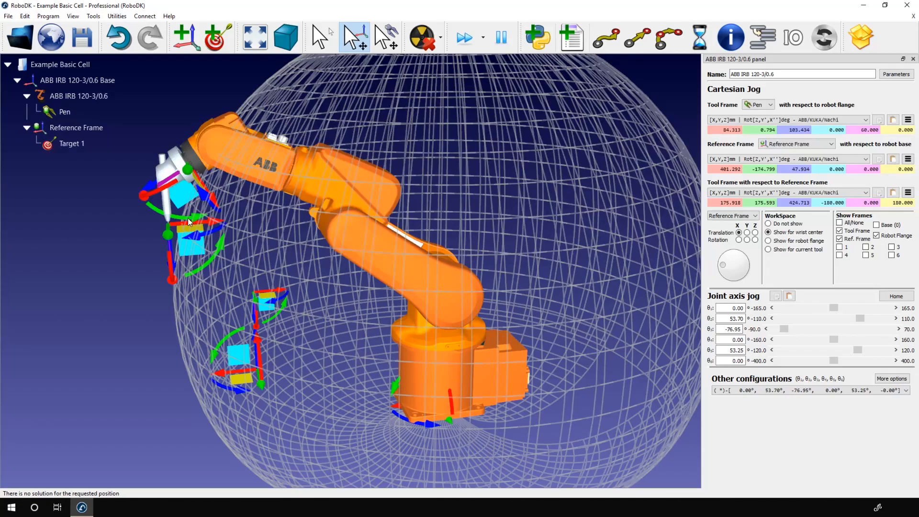
drag(188, 222, 159, 188)
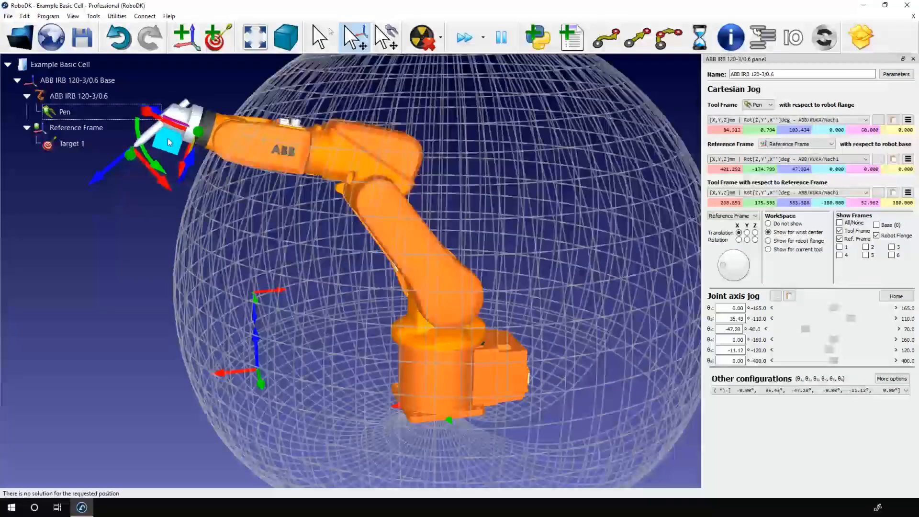
click(321, 37)
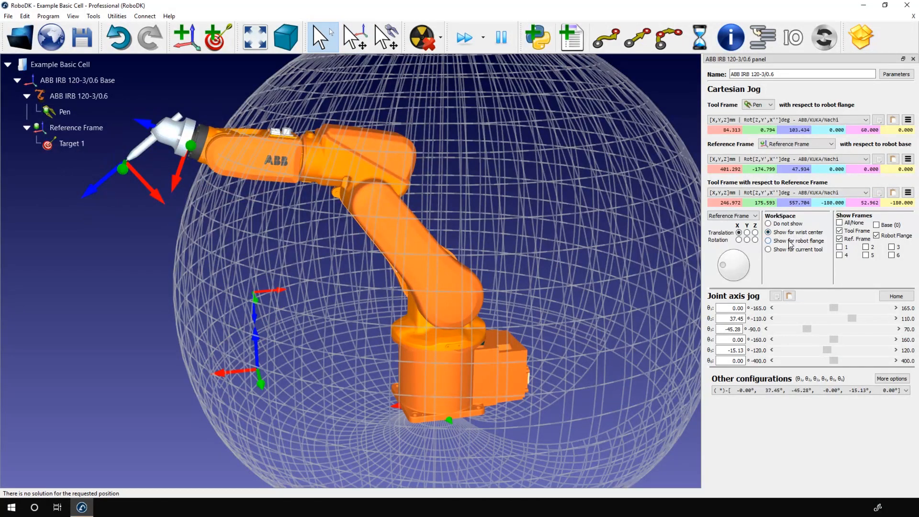
Step: Preview the flange and pen-tool workspaces, then hide the workspace envelope
click(768, 240)
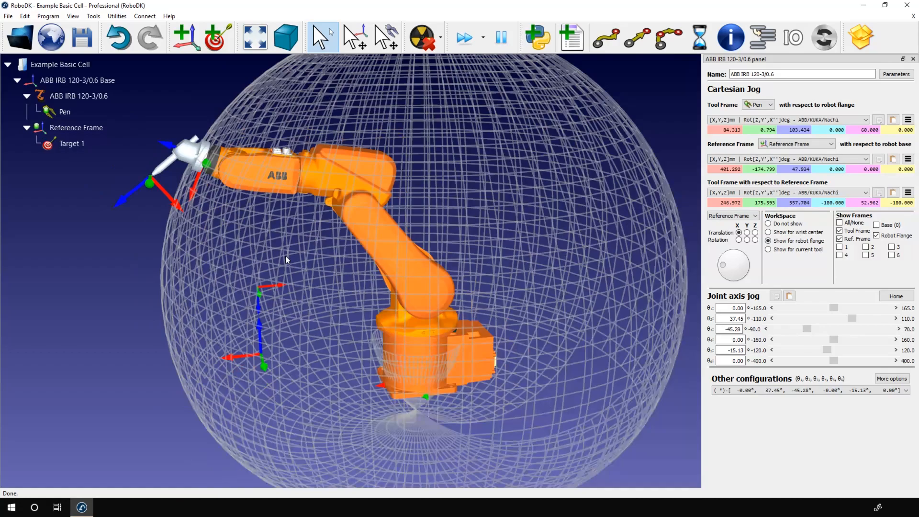
click(768, 249)
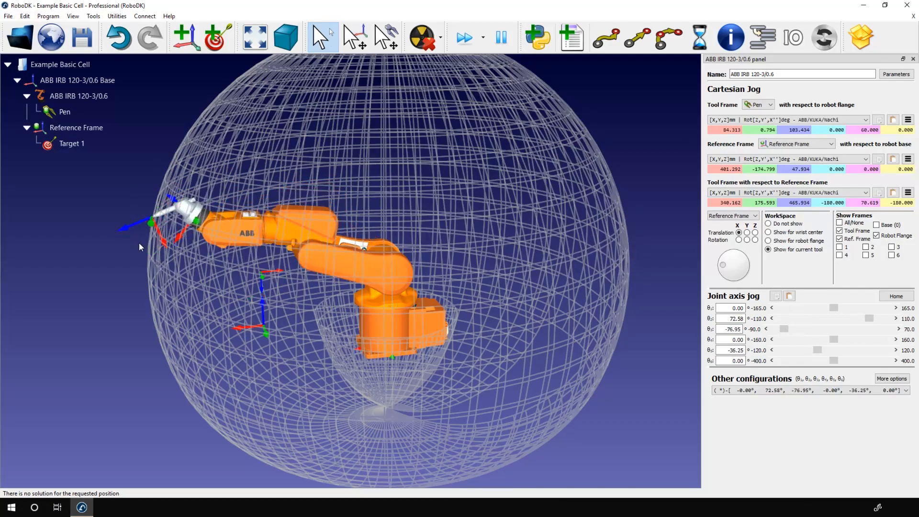
click(768, 224)
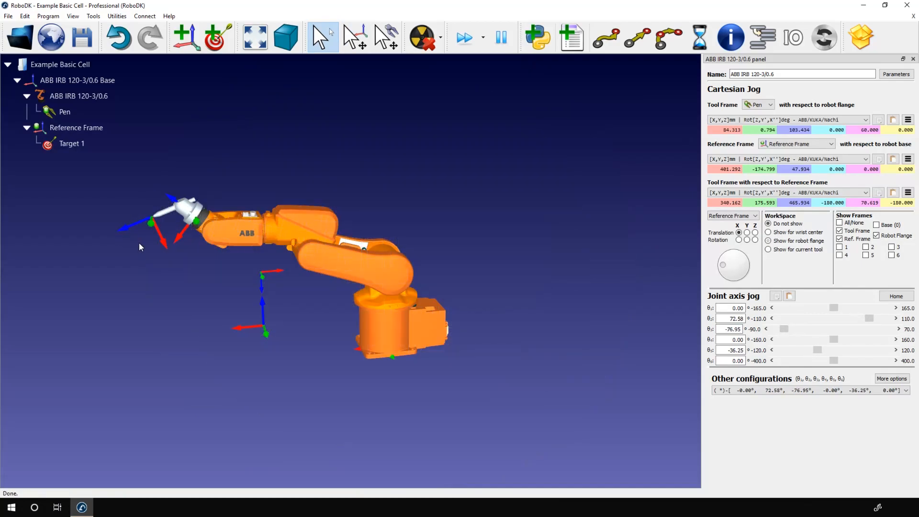
Step: Show the pen tool's workspace and drag the pen to a new raised spot inside it
click(767, 241)
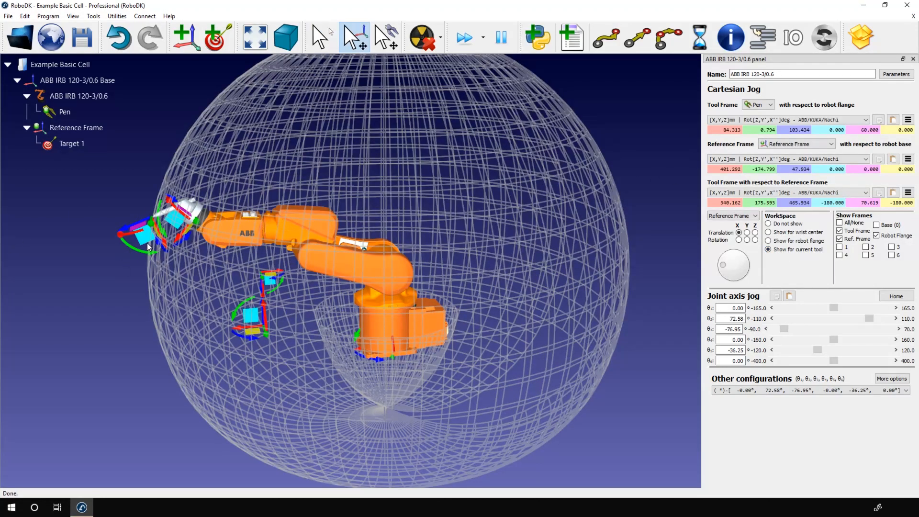
drag(150, 238, 144, 256)
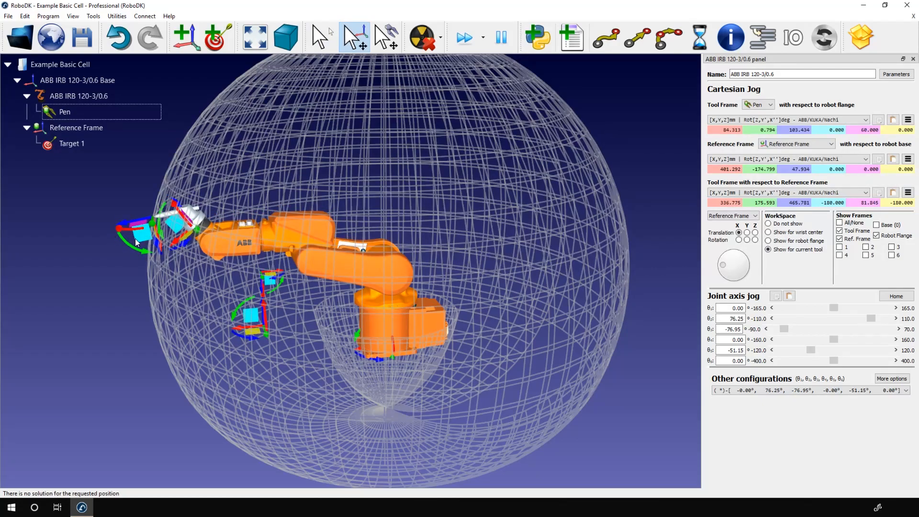
click(322, 37)
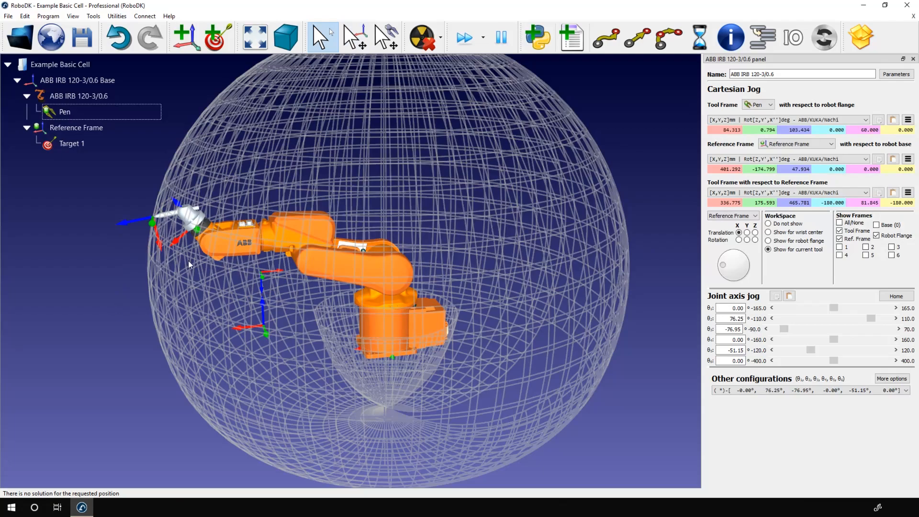
drag(188, 265, 150, 253)
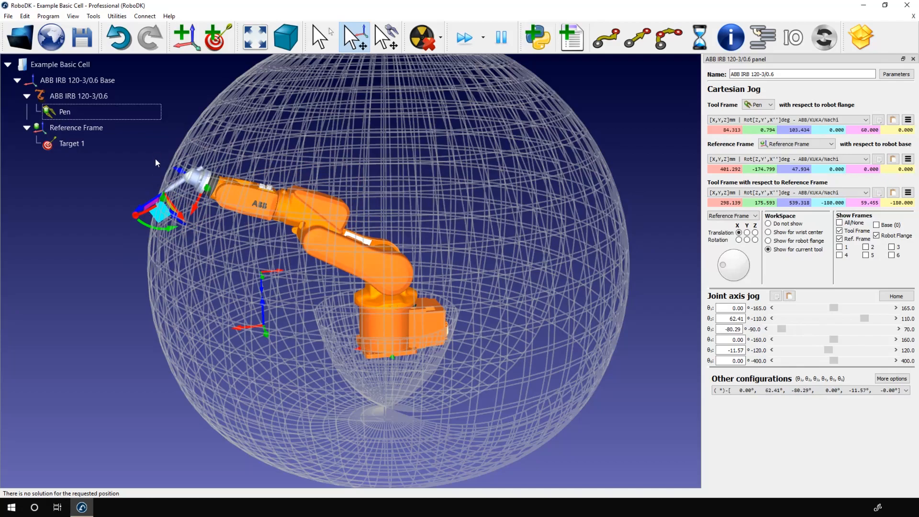
Step: Reset the robot to home and toggle the tool, reference and flange frames off and on
click(320, 37)
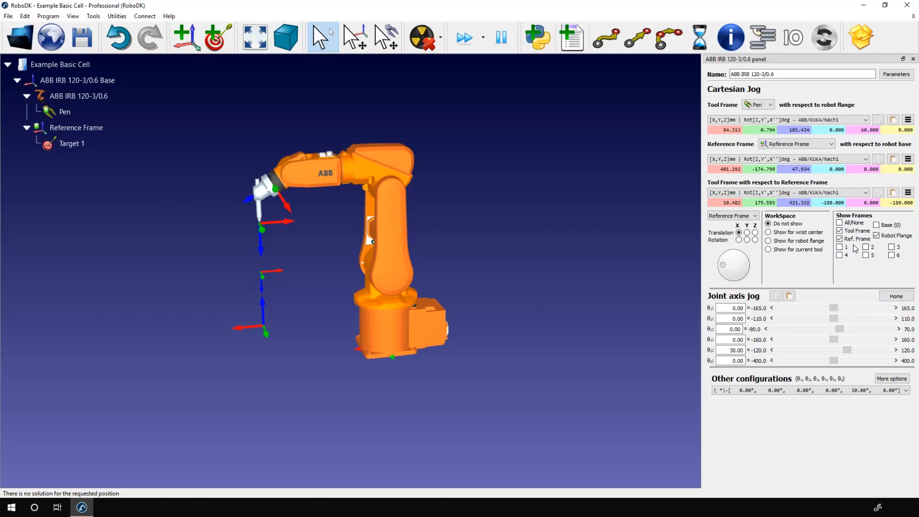
click(840, 230)
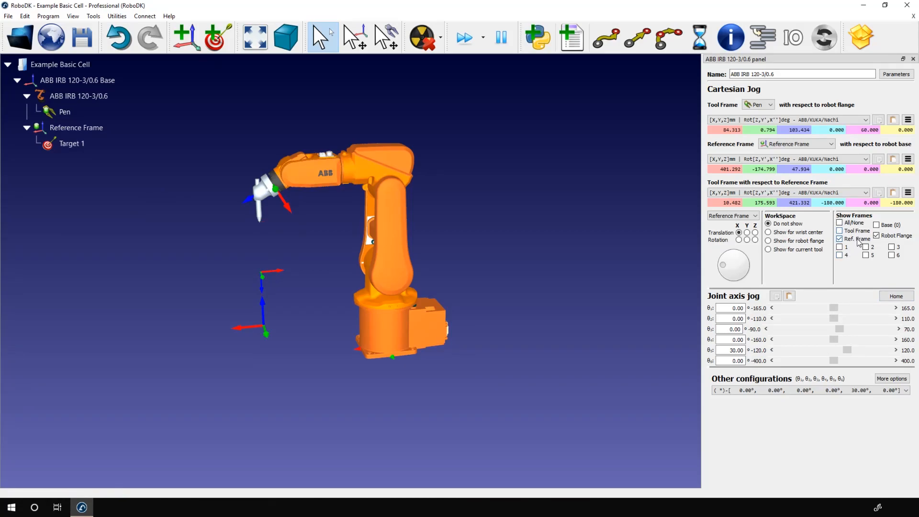
click(839, 238)
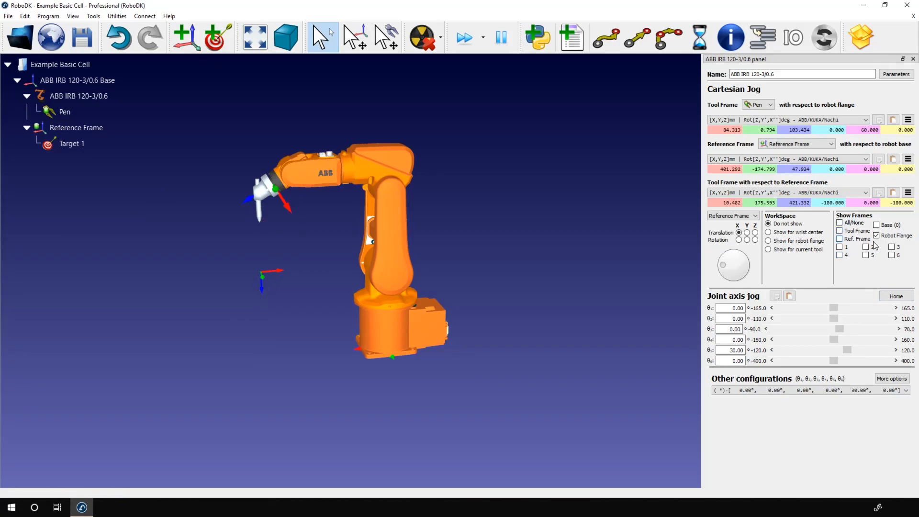
click(877, 235)
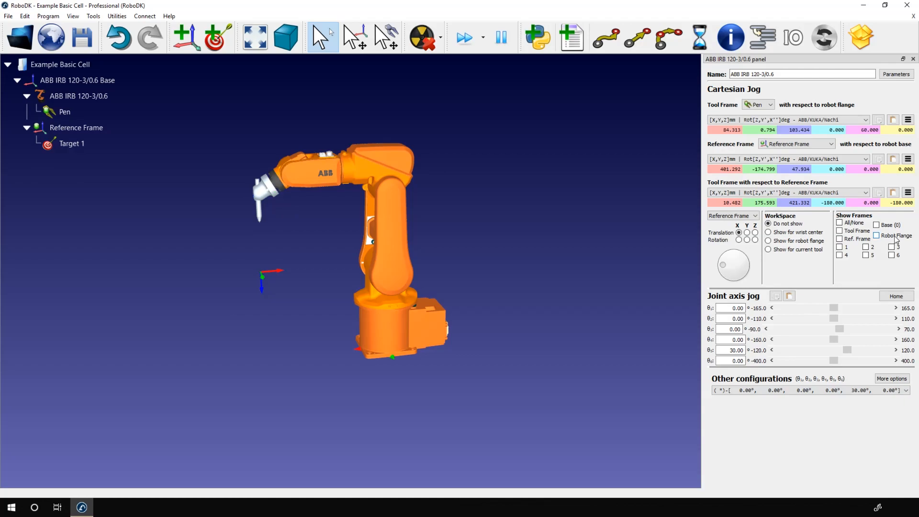
click(840, 230)
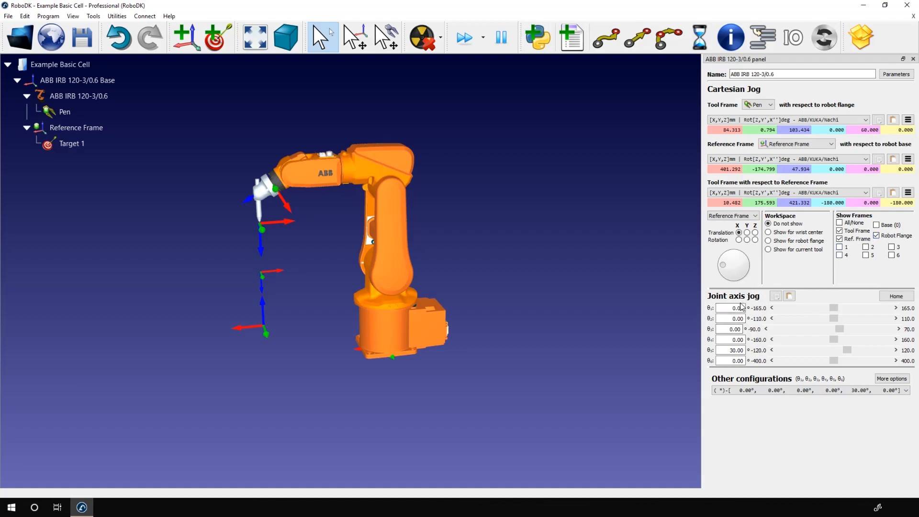
Step: Jog joints 3, 4 and 2 to about -36°, -56° and -20°
click(729, 308)
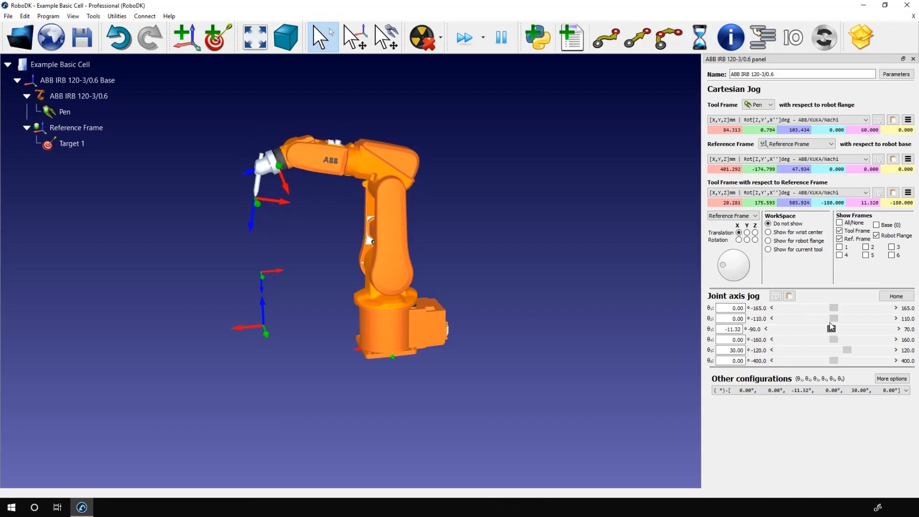
drag(834, 329, 813, 329)
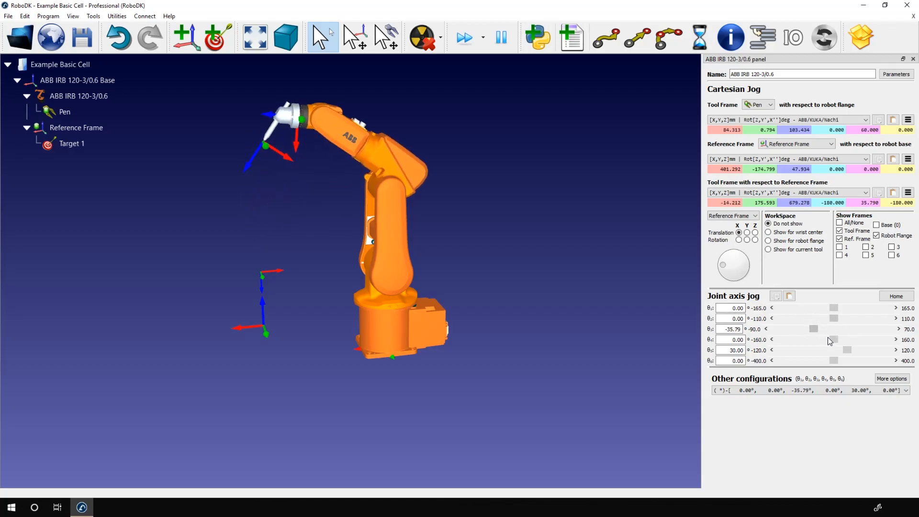
drag(835, 339, 813, 339)
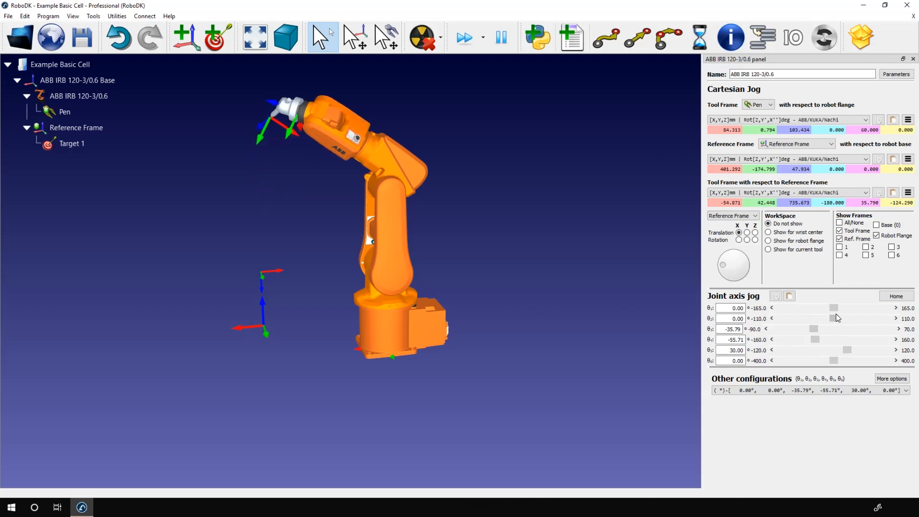
drag(834, 318, 823, 318)
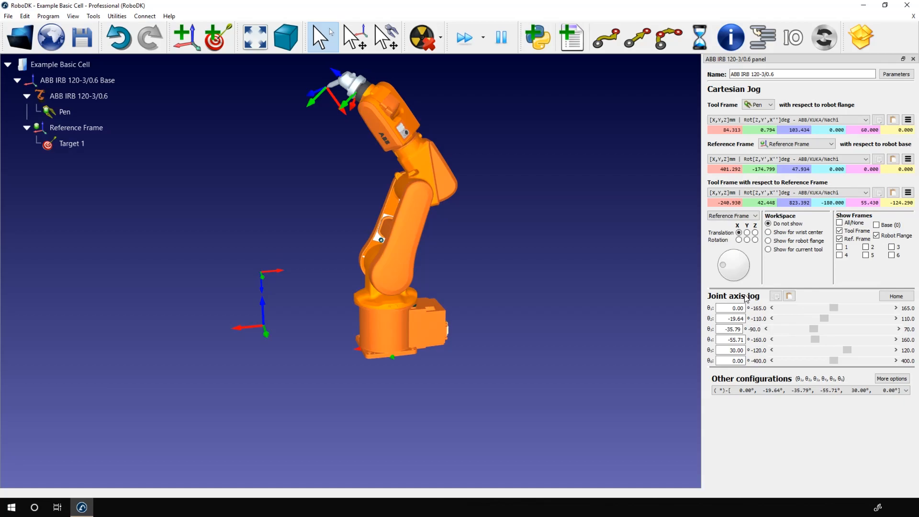
mouse_move(775, 295)
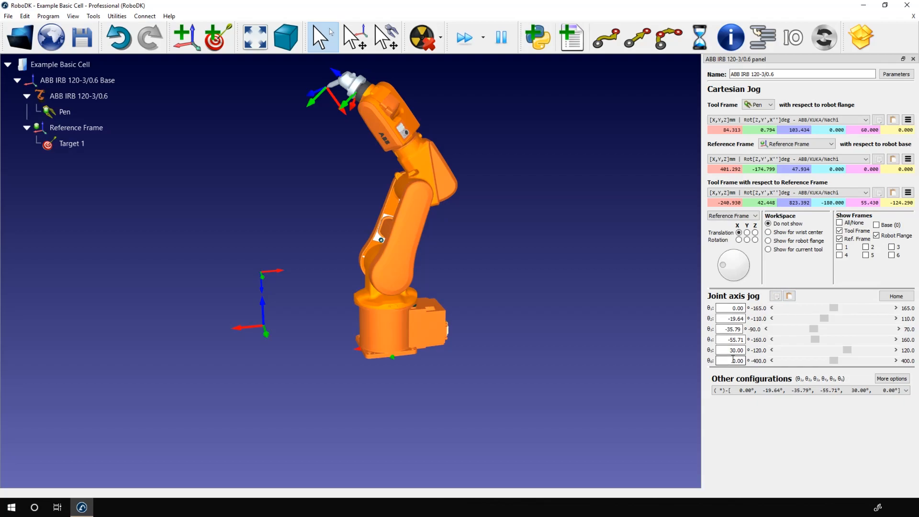
Step: Copy the joints, try joint 2 at 7° and joint 4 at 26°, then paste them back
click(732, 318)
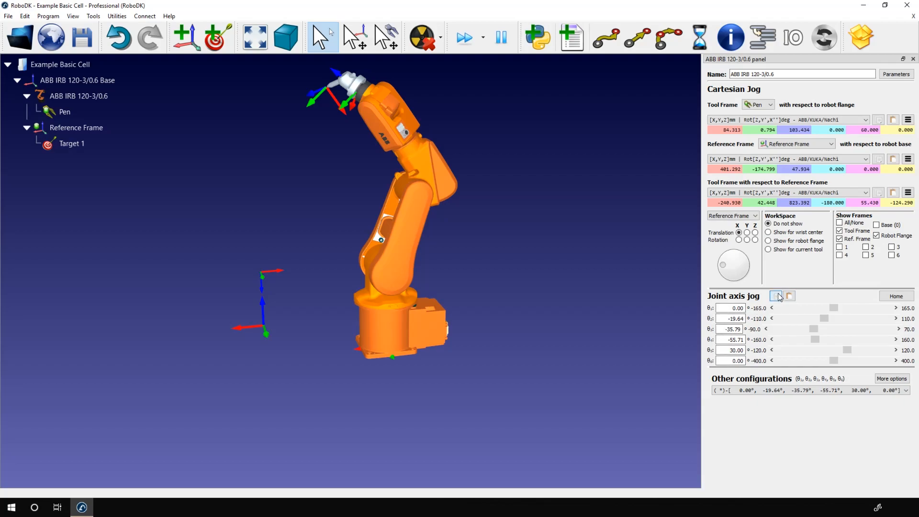
drag(825, 318, 834, 318)
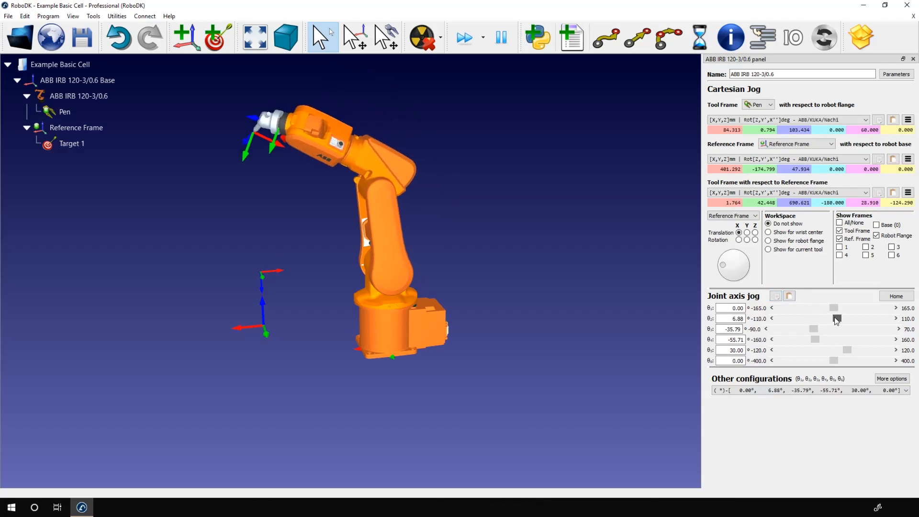
drag(814, 339, 843, 340)
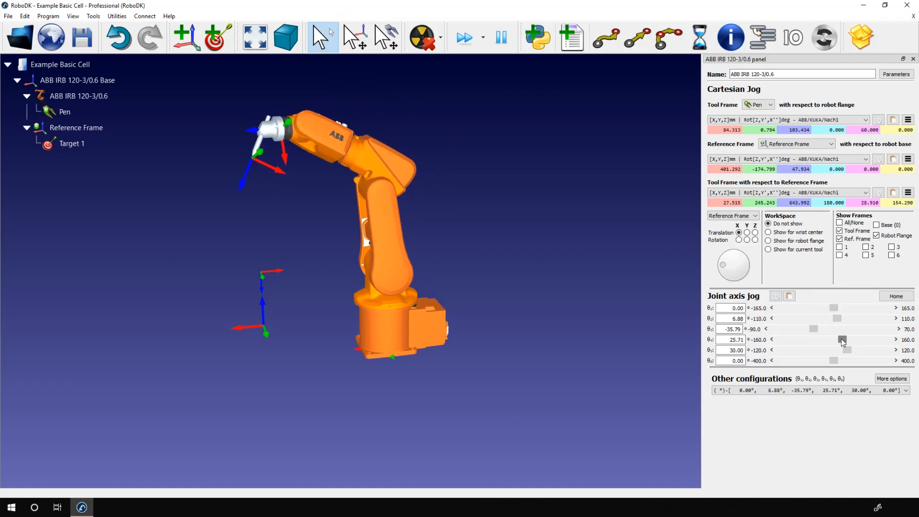
click(789, 296)
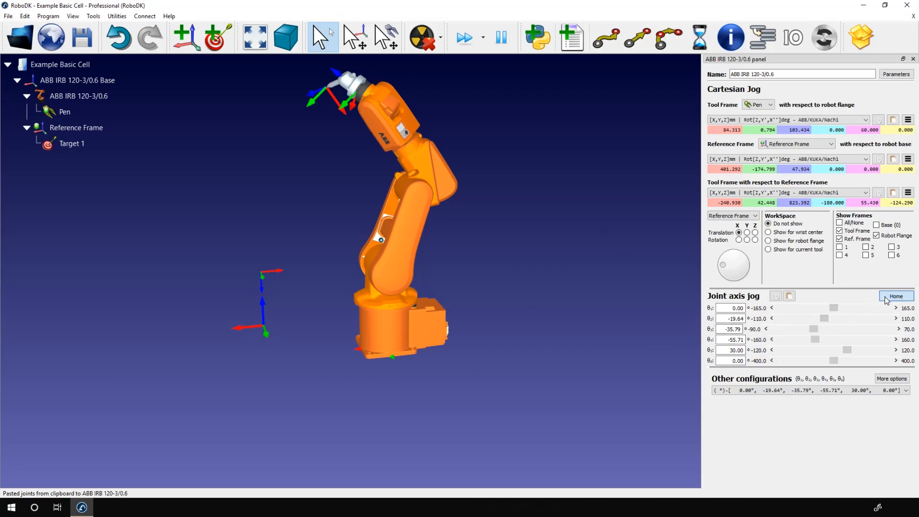
Step: Send the robot home with joints 0, 0, 0, 0, 30, 0
click(895, 296)
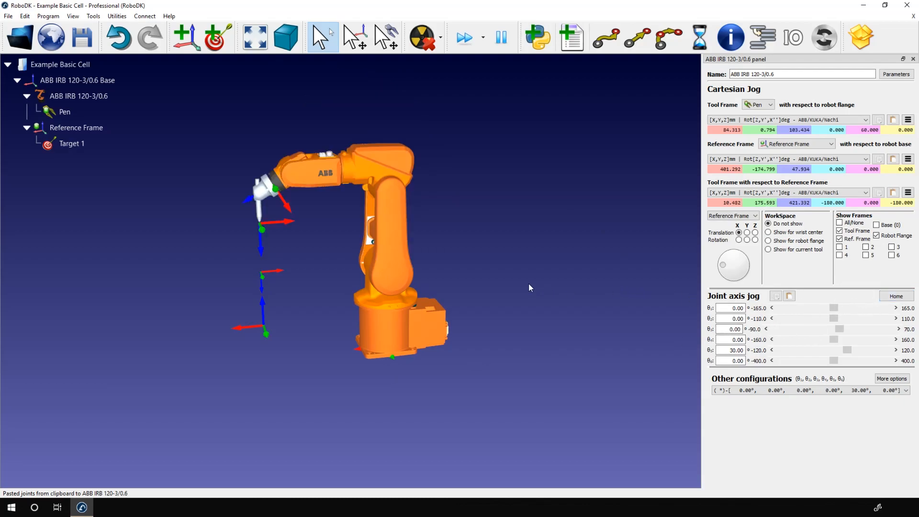
click(729, 308)
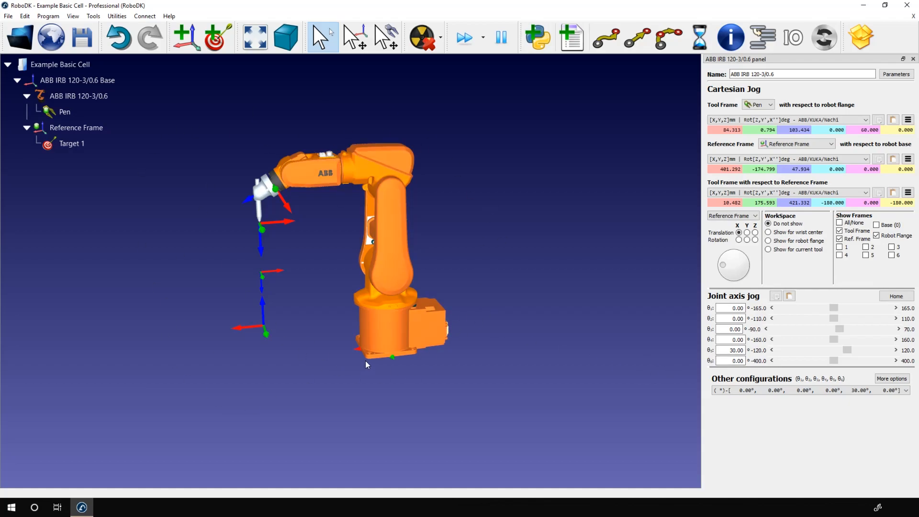
mouse_move(732, 402)
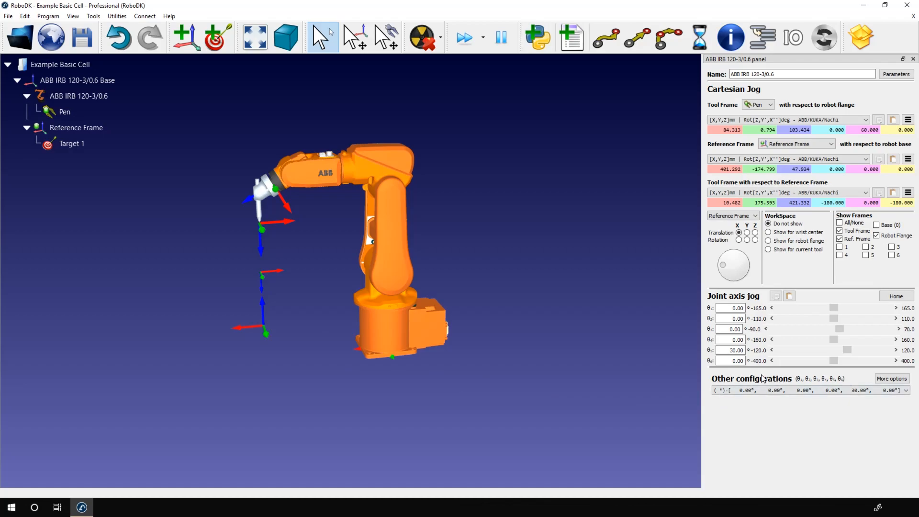
mouse_move(443, 421)
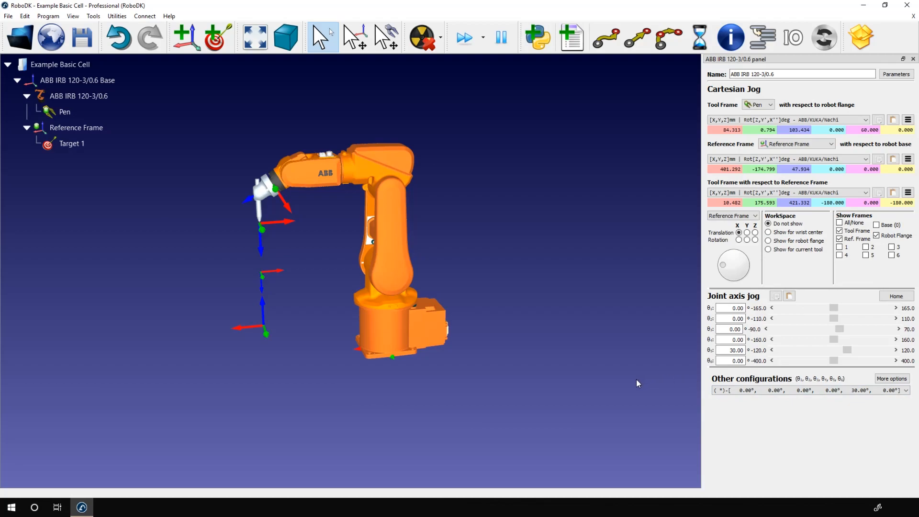
mouse_move(792, 355)
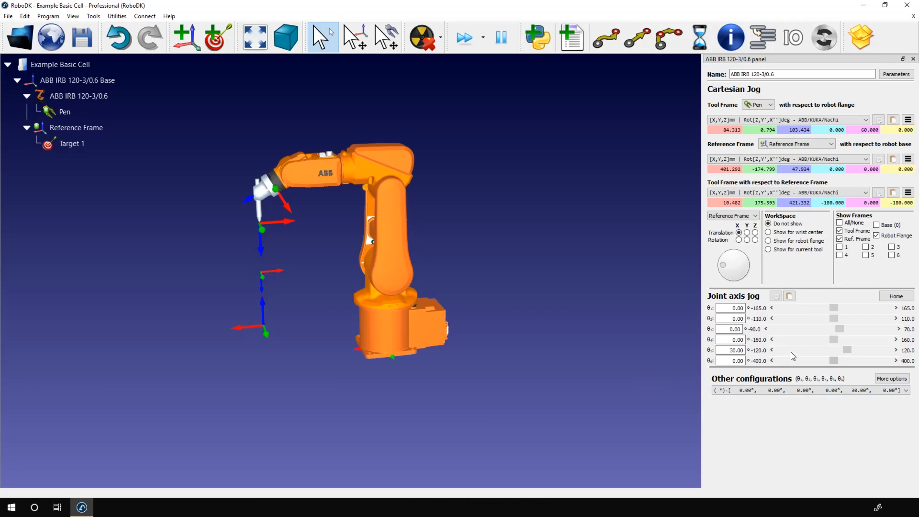
mouse_move(760, 317)
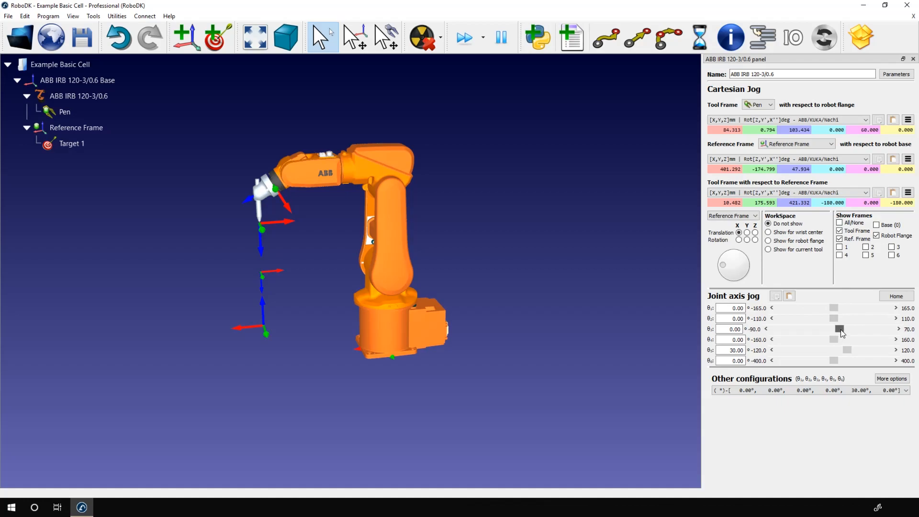
Step: Swing joint 3 to about 20° and joint 2 to -64°, then open Robot Parameters
drag(838, 329, 853, 329)
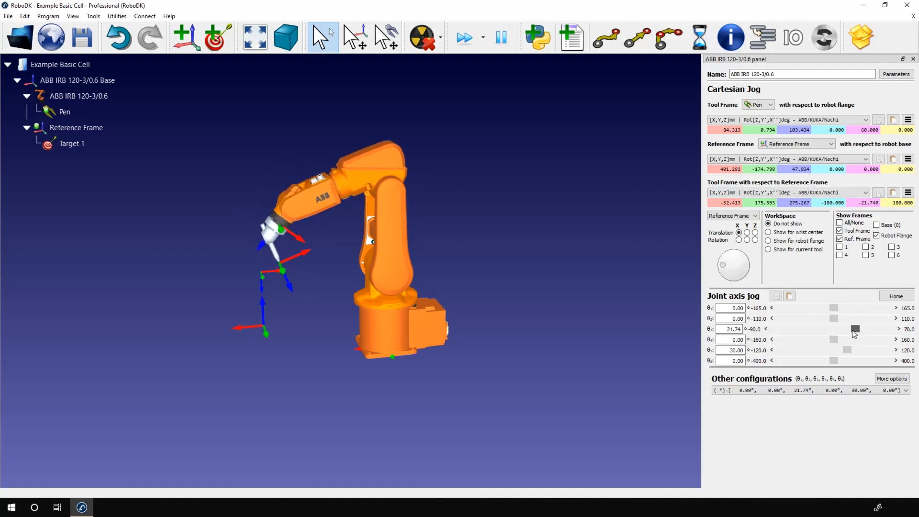
drag(834, 318, 803, 318)
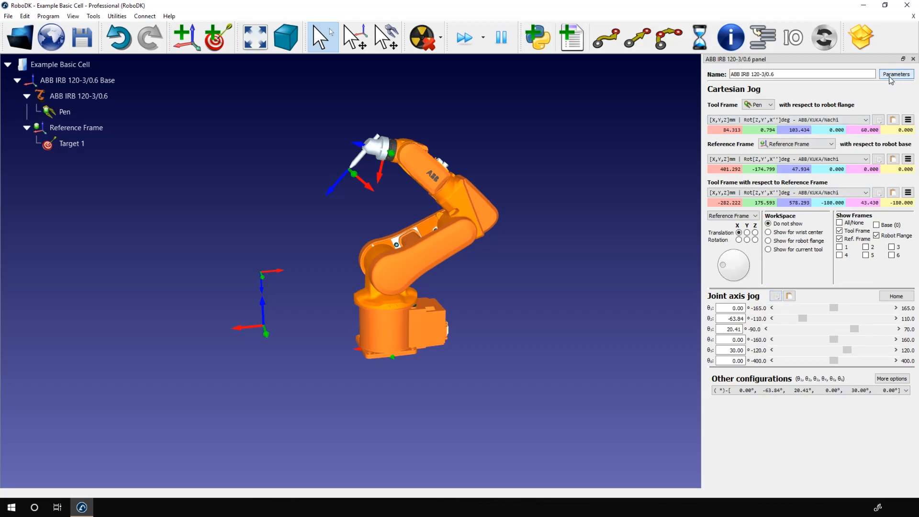
click(895, 74)
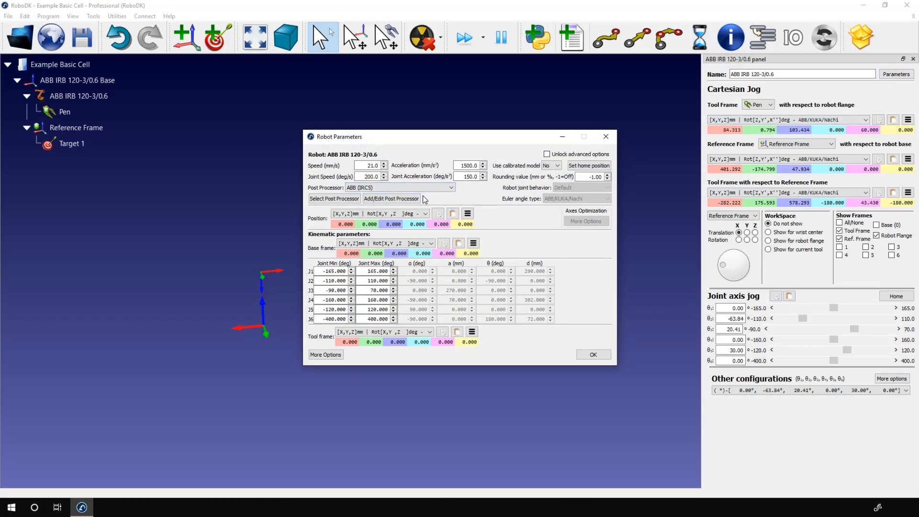
Step: Close the Robot Parameters dialog with OK
click(588, 165)
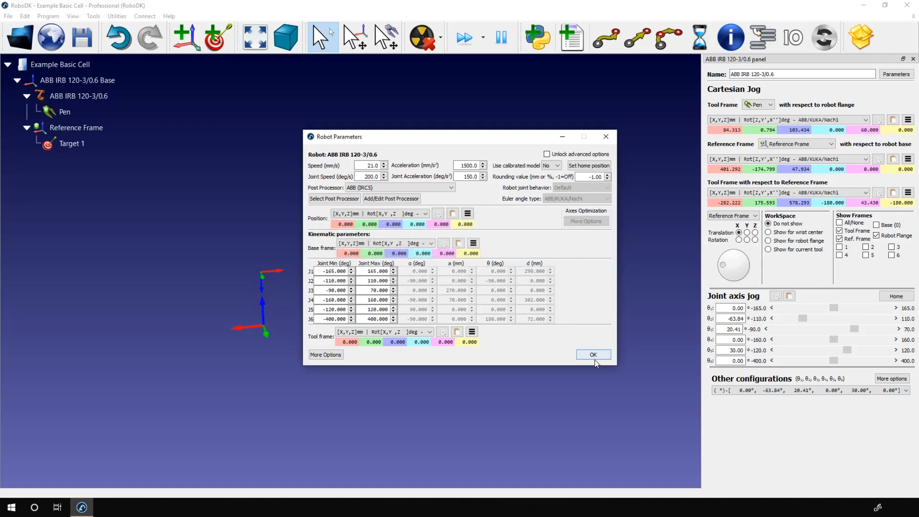
click(592, 354)
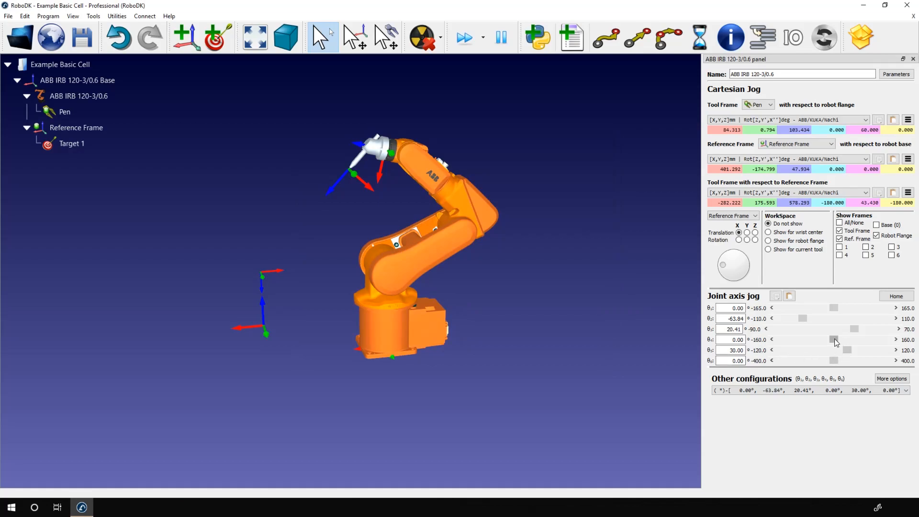
drag(834, 340, 817, 339)
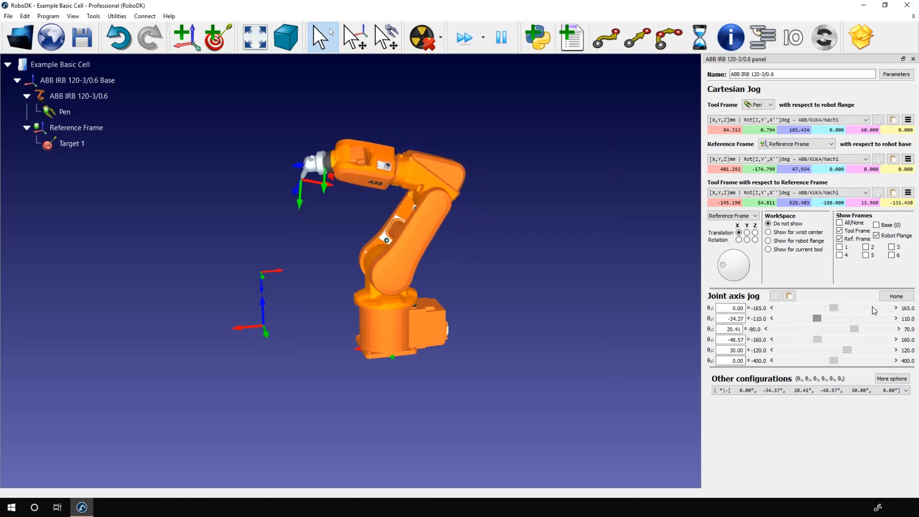
click(894, 296)
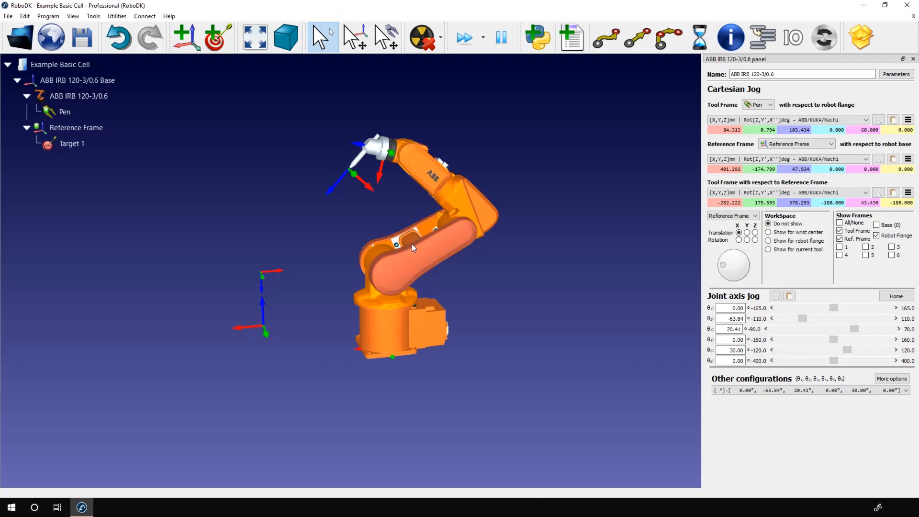
mouse_move(457, 360)
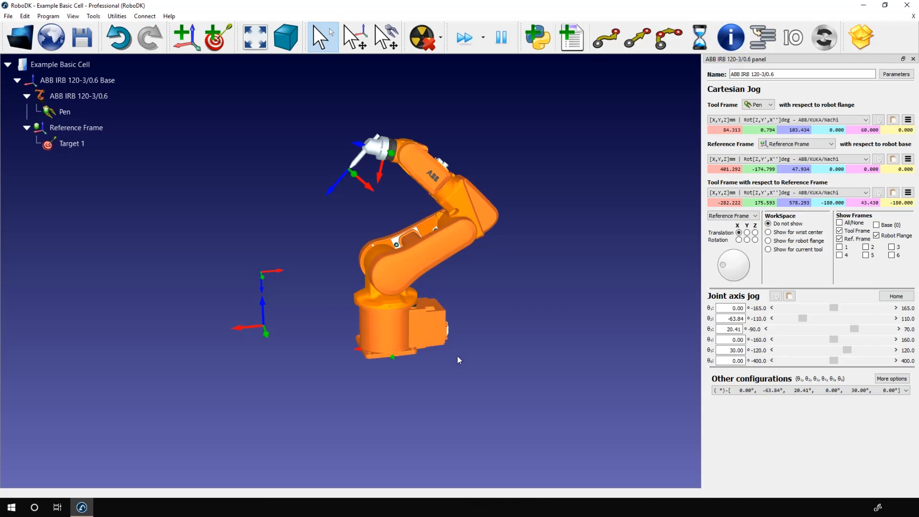
mouse_move(477, 369)
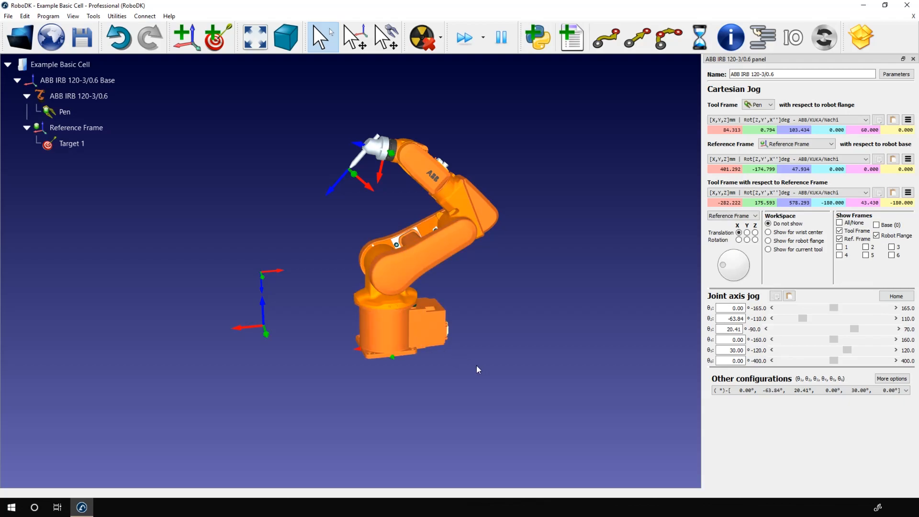
mouse_move(657, 374)
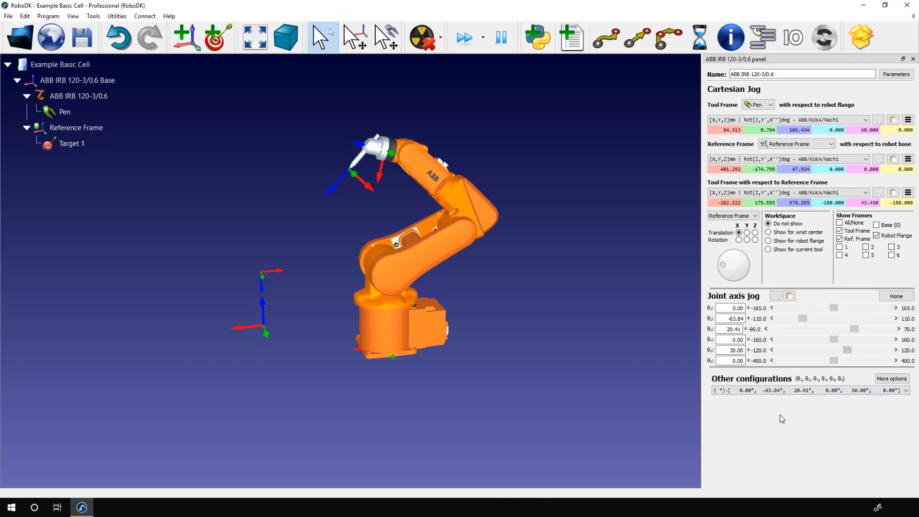
mouse_move(755, 428)
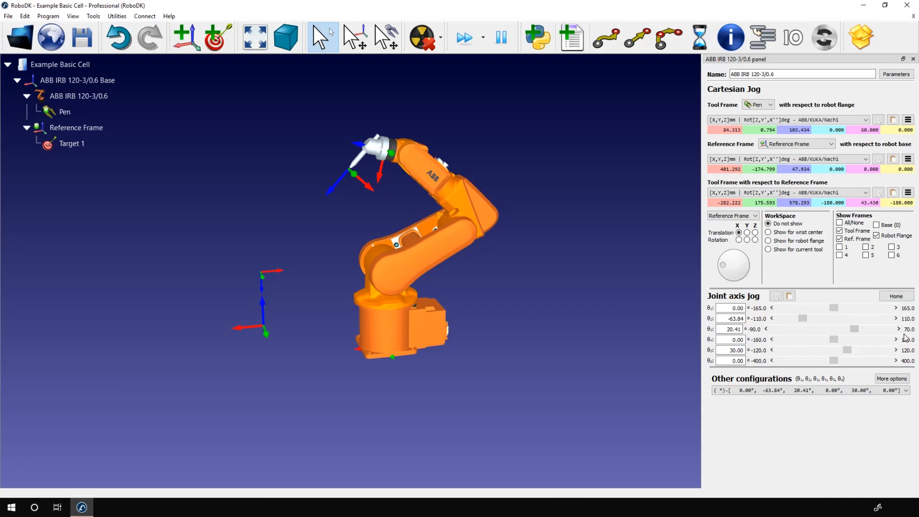
Step: Jog joint 4 to 130°, sweep joint 3 through its limits to 16°, and joint 6 to -107°
drag(833, 339, 878, 340)
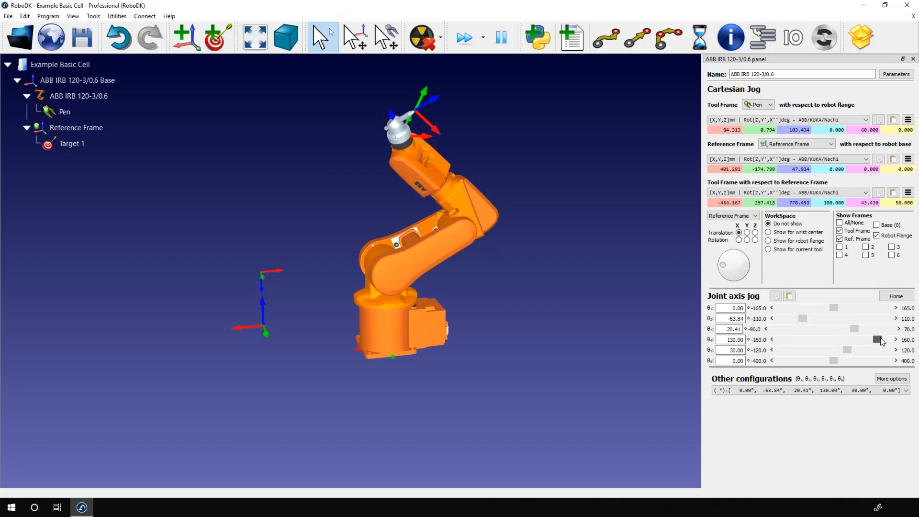
drag(853, 329, 873, 329)
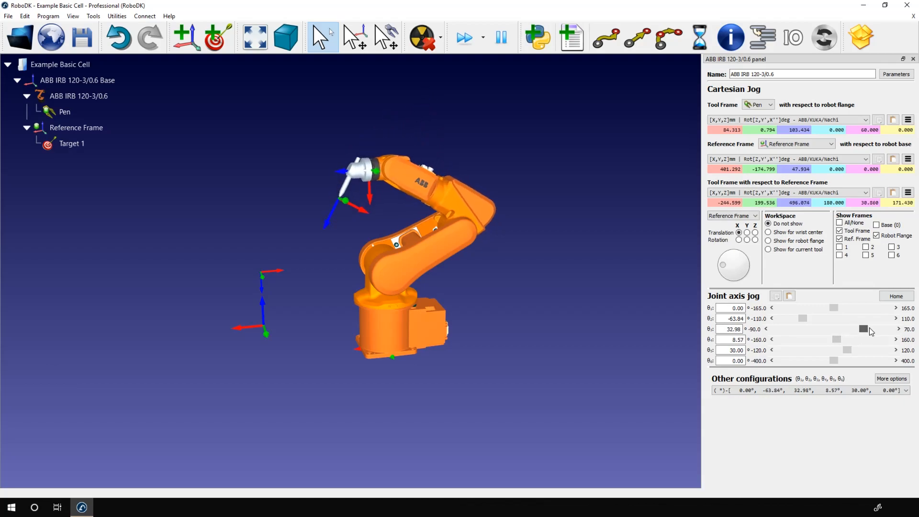
drag(860, 329, 818, 329)
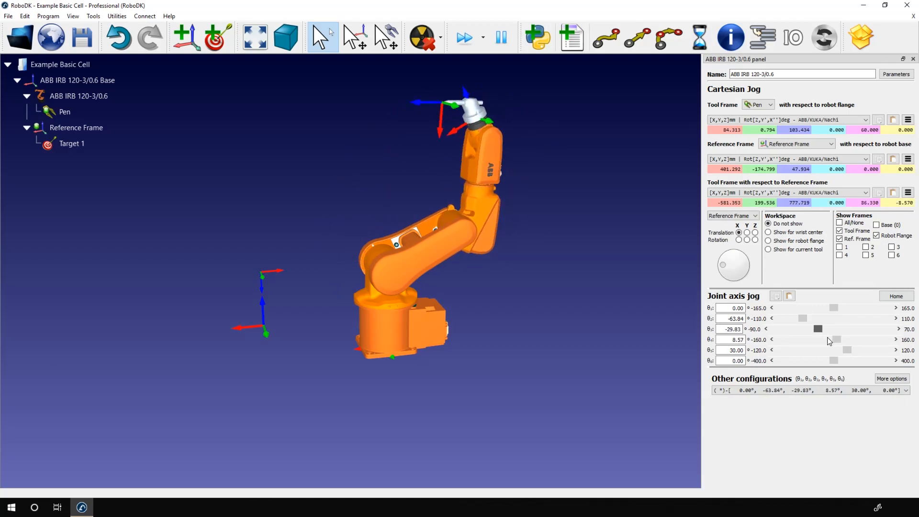
drag(817, 329, 774, 328)
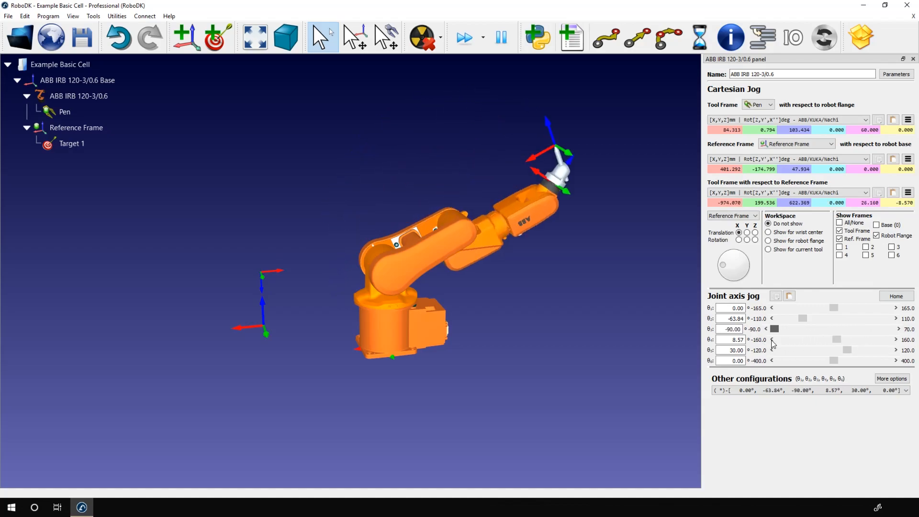
drag(775, 329, 851, 329)
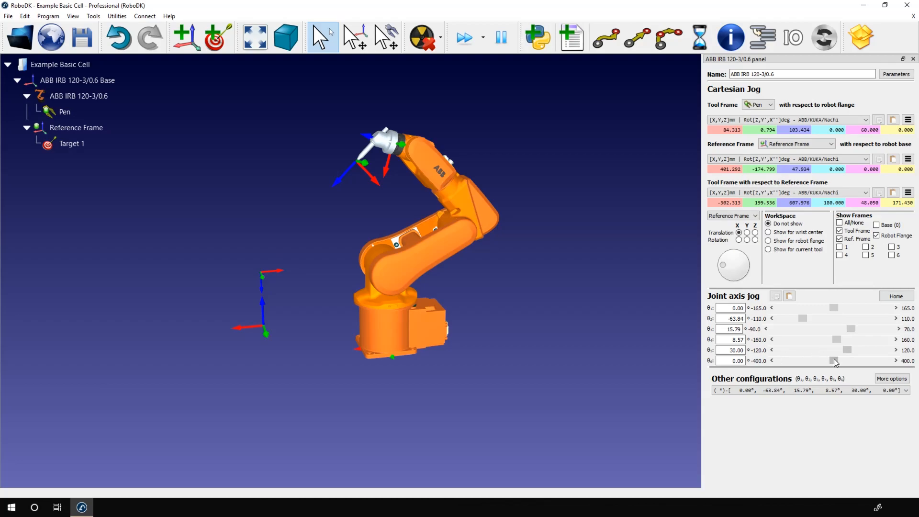
drag(833, 360, 801, 360)
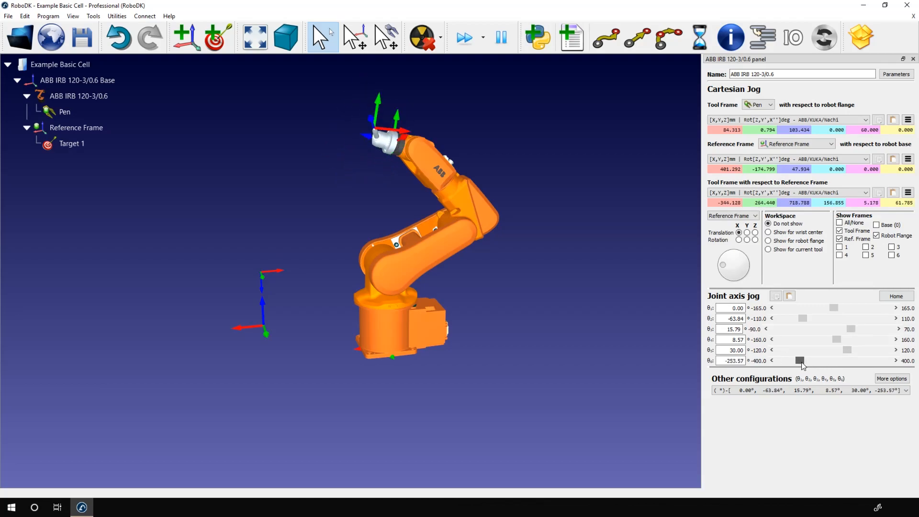
drag(801, 361, 819, 361)
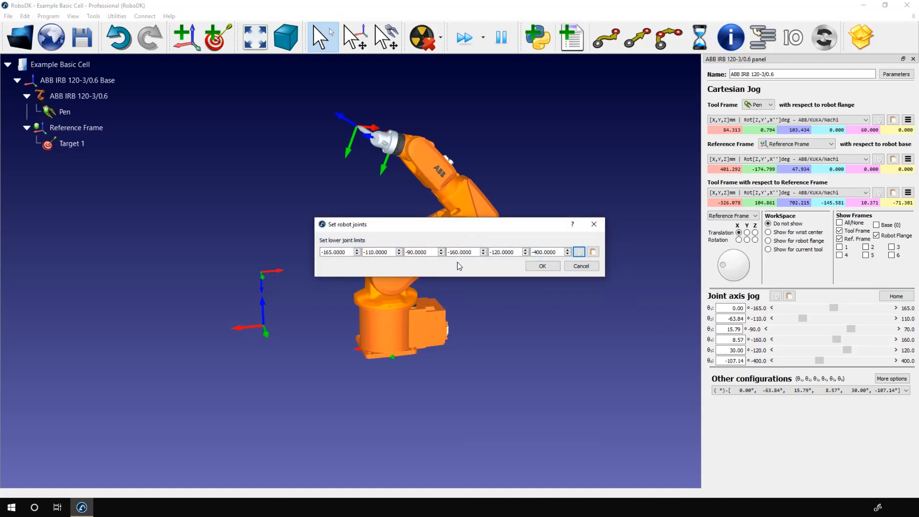
Step: Set joint 6 lower and upper limits to -4000° and 4000°
click(548, 251)
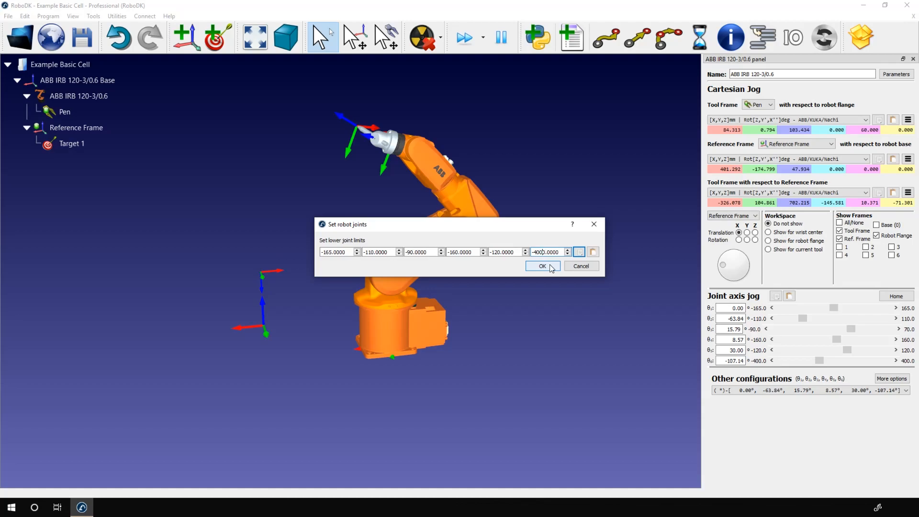
click(541, 266)
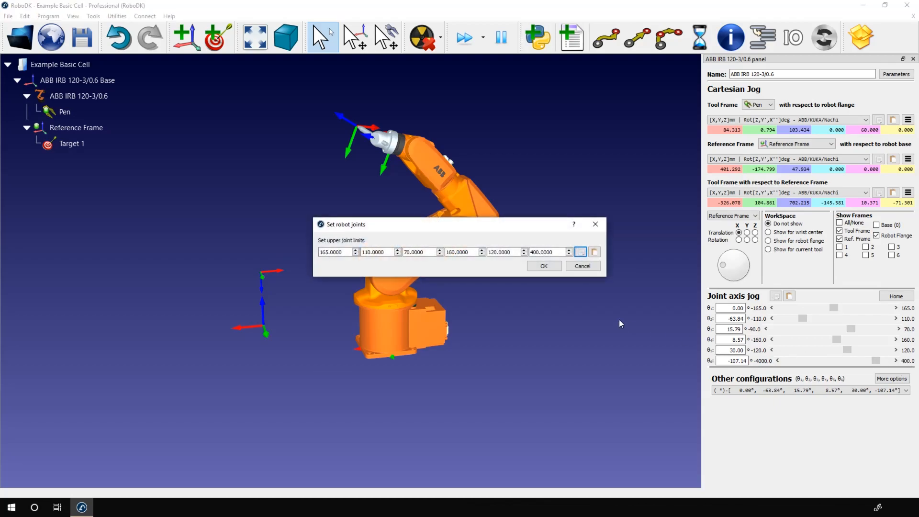
click(548, 251)
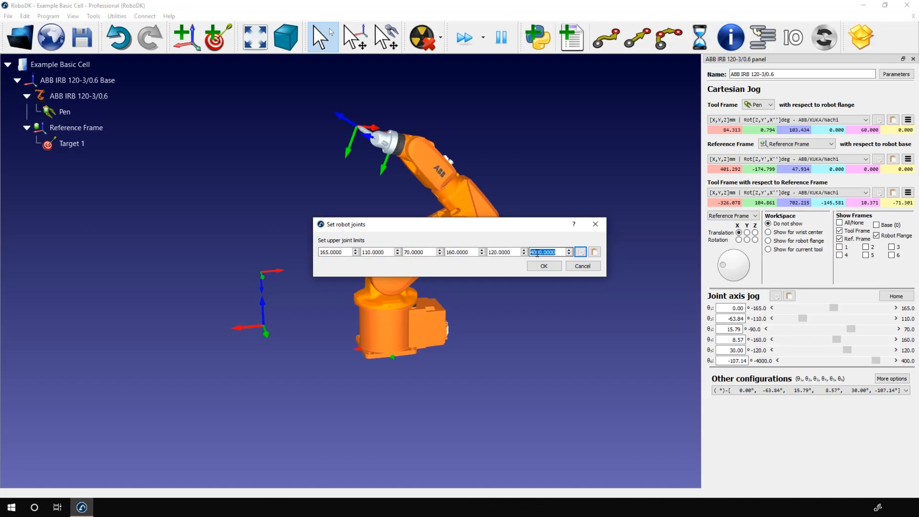
click(543, 266)
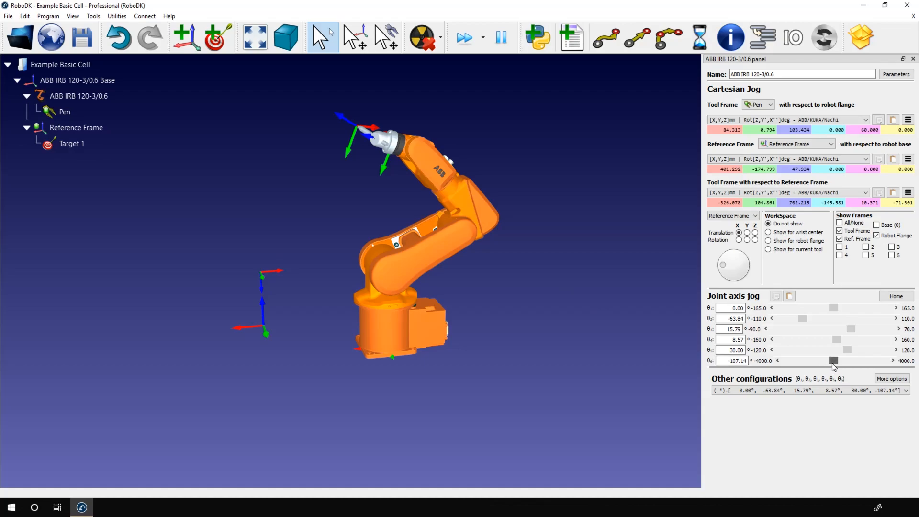
Step: Spin joint 6 between about -3223° and 3922°, settling near 233°
drag(834, 360, 795, 361)
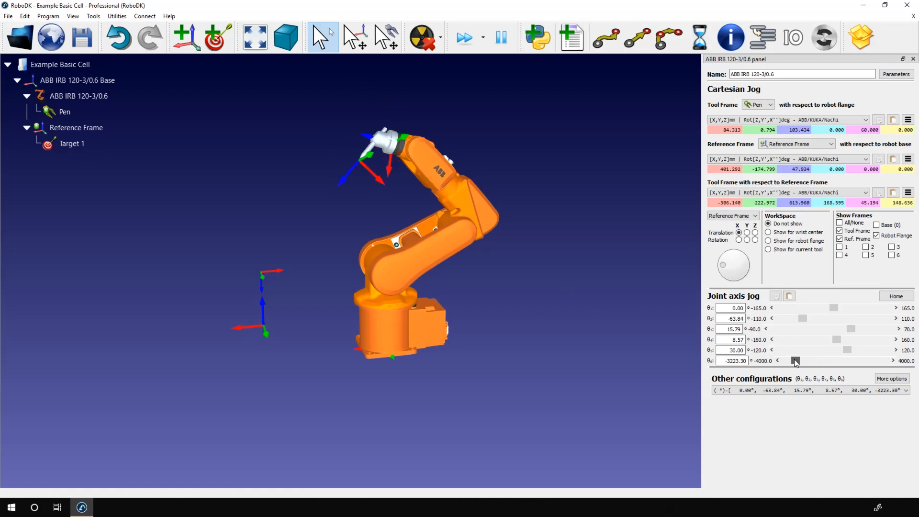
drag(795, 361, 854, 361)
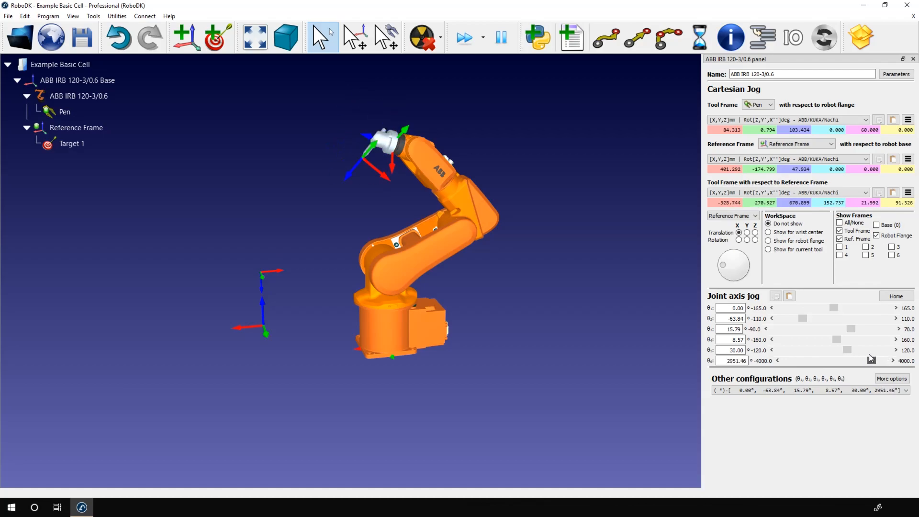
drag(847, 350, 841, 360)
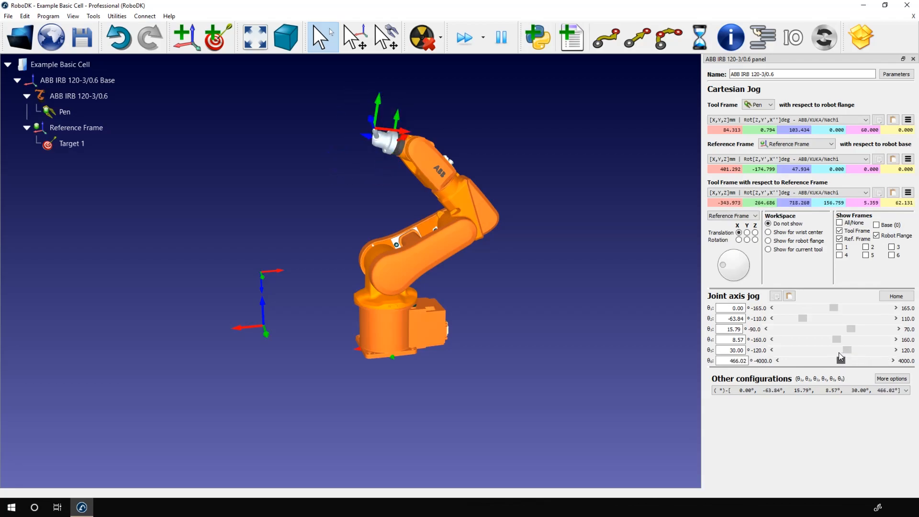
drag(839, 360, 790, 360)
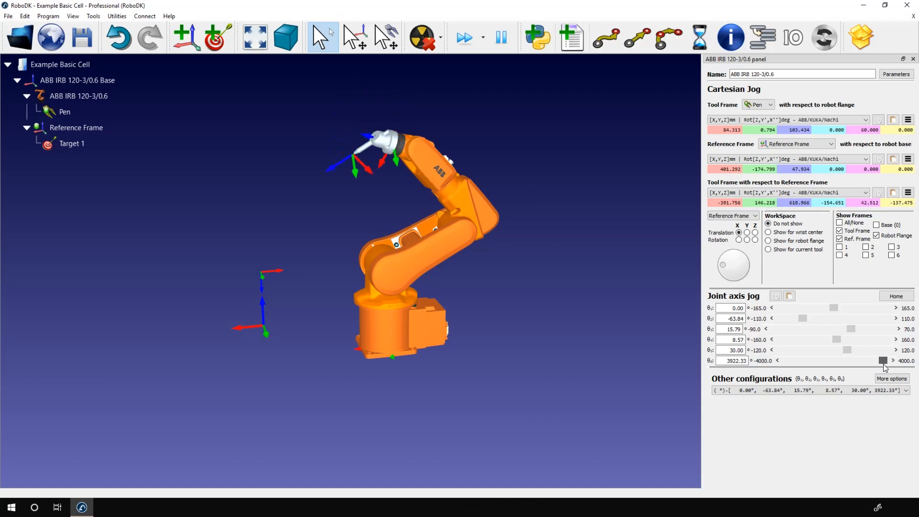
drag(884, 360, 838, 360)
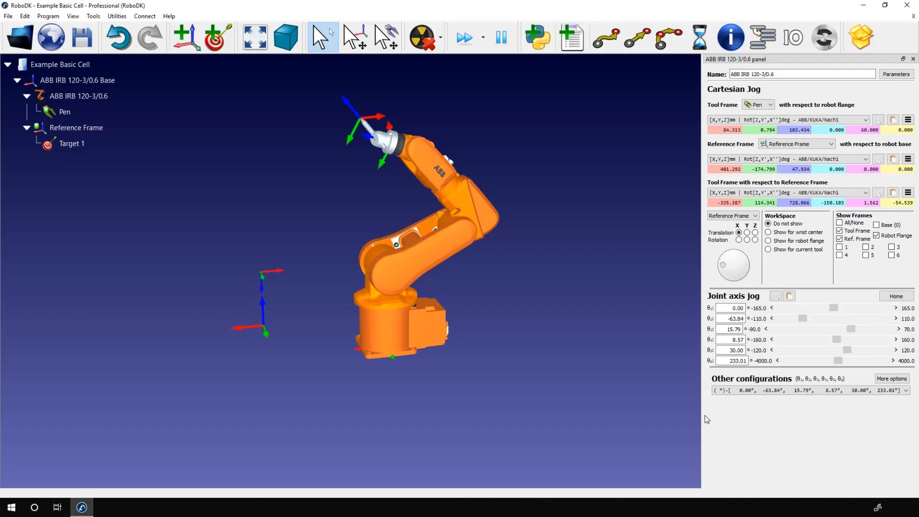
mouse_move(701, 425)
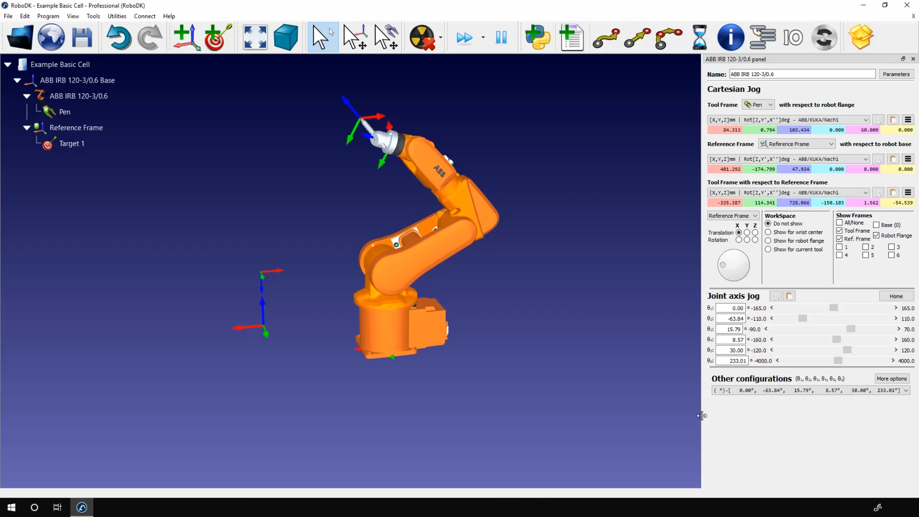
mouse_move(702, 416)
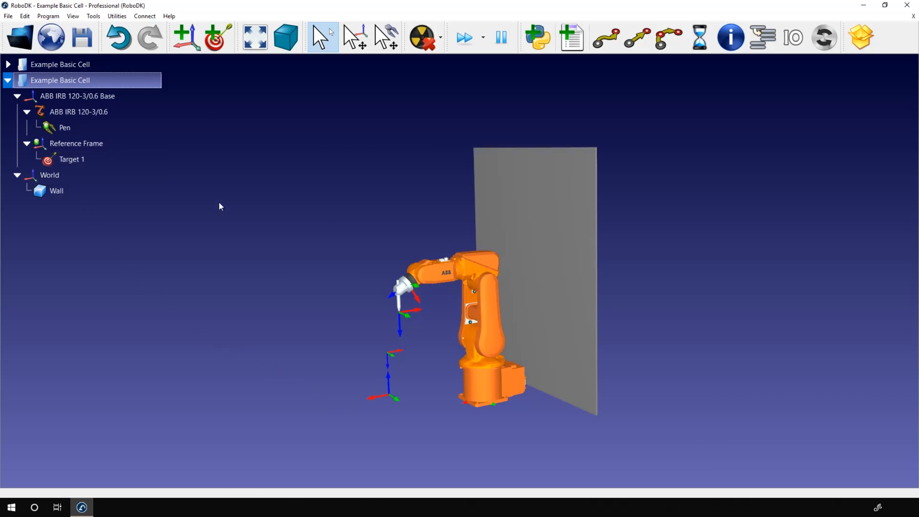
Step: Jog the ABB IRB 120 base joint to about 90° and 131°, then back until it collides
double_click(79, 112)
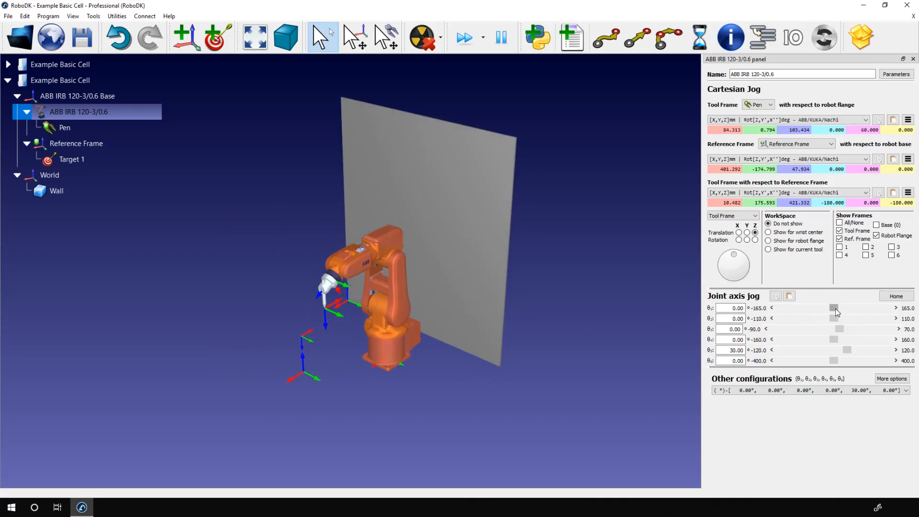
drag(834, 308, 861, 307)
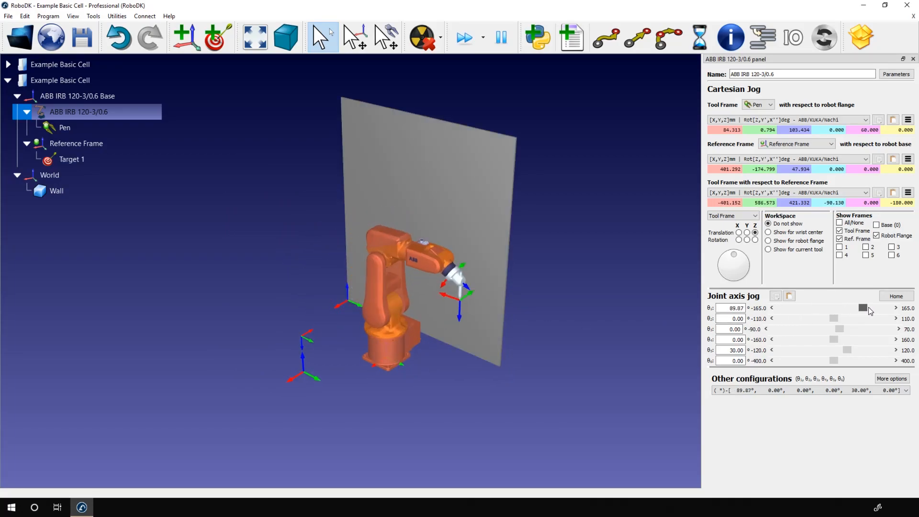
drag(862, 308, 877, 307)
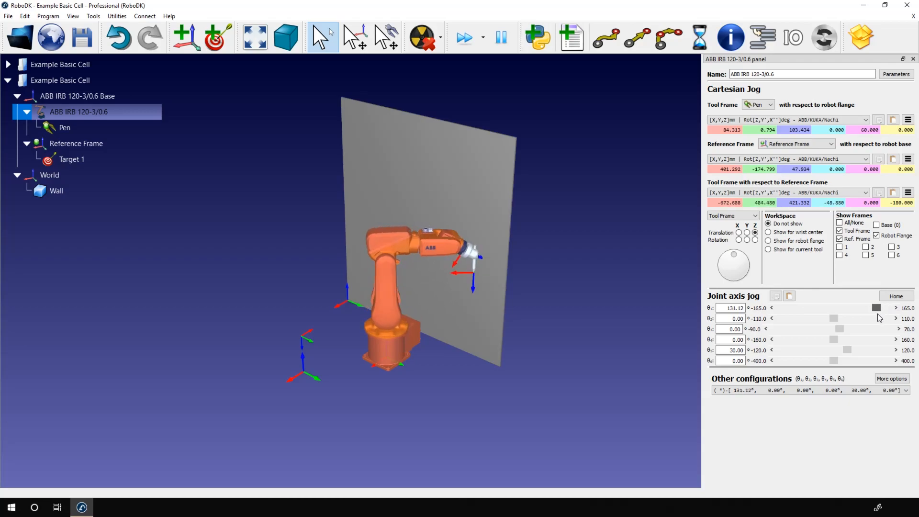
drag(876, 308, 861, 308)
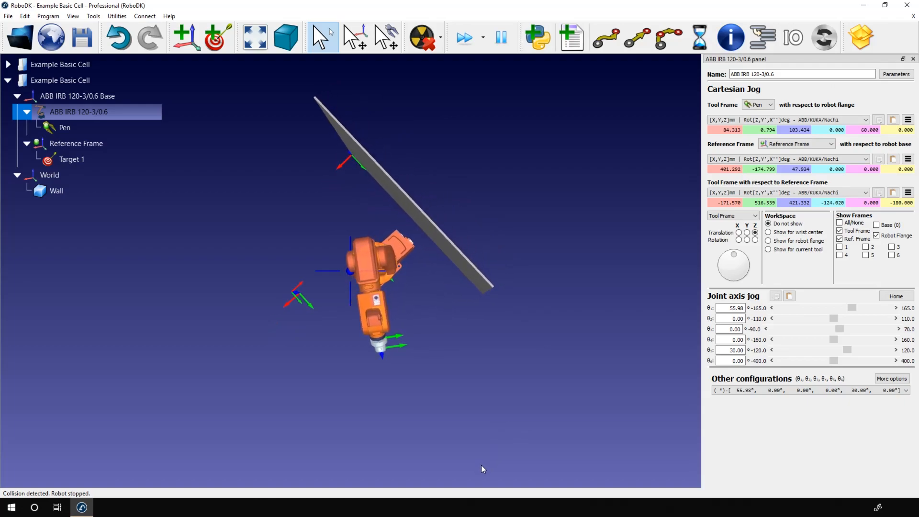
mouse_move(328, 205)
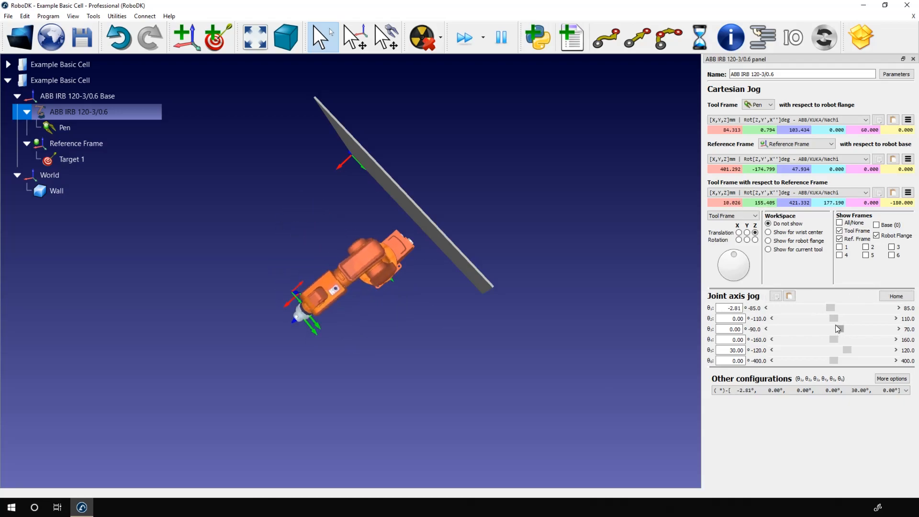
Step: Tilt the ABB robot's second joint to about -55° and bring it back upright
drag(834, 319, 807, 318)
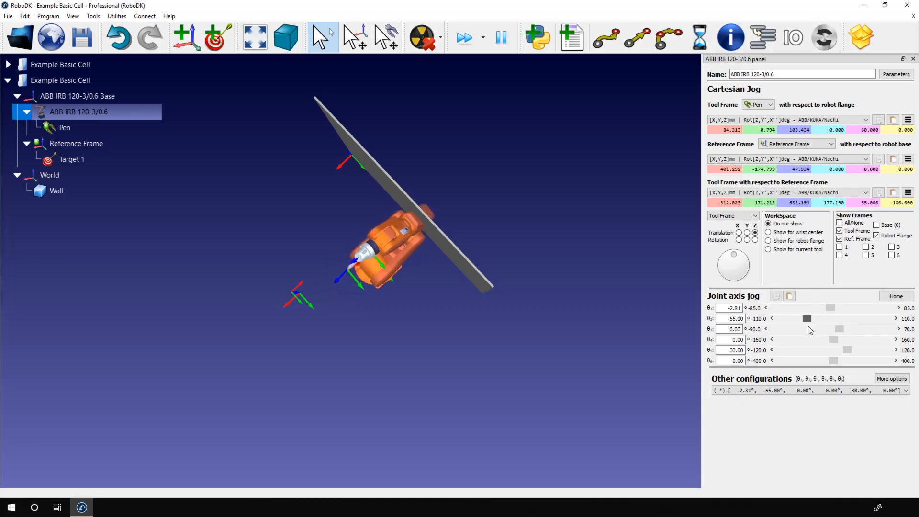
drag(808, 318, 829, 319)
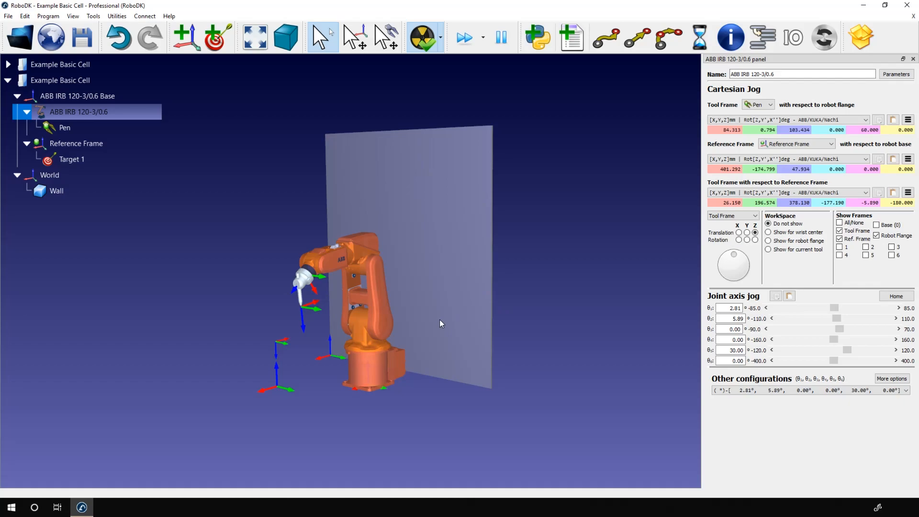
mouse_move(449, 313)
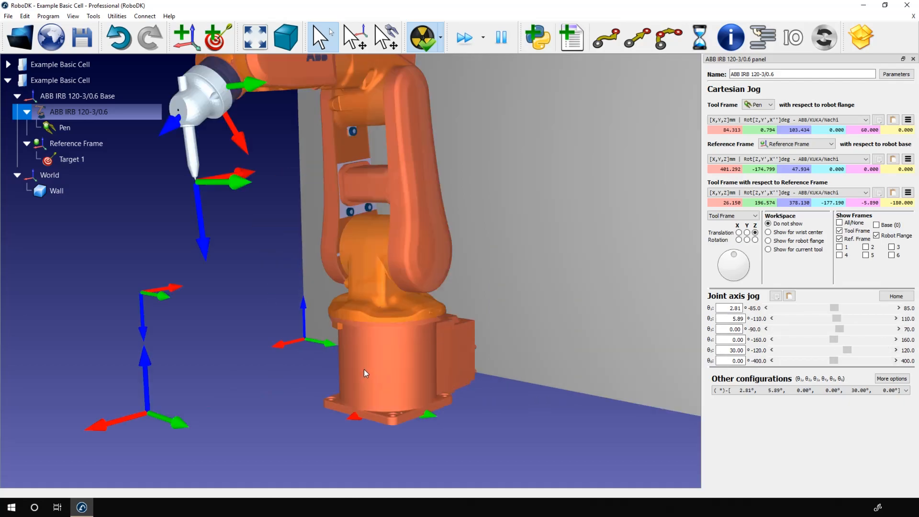
Step: Zoom in on the robot arm and pen, then orbit slightly around the base
drag(363, 373, 403, 416)
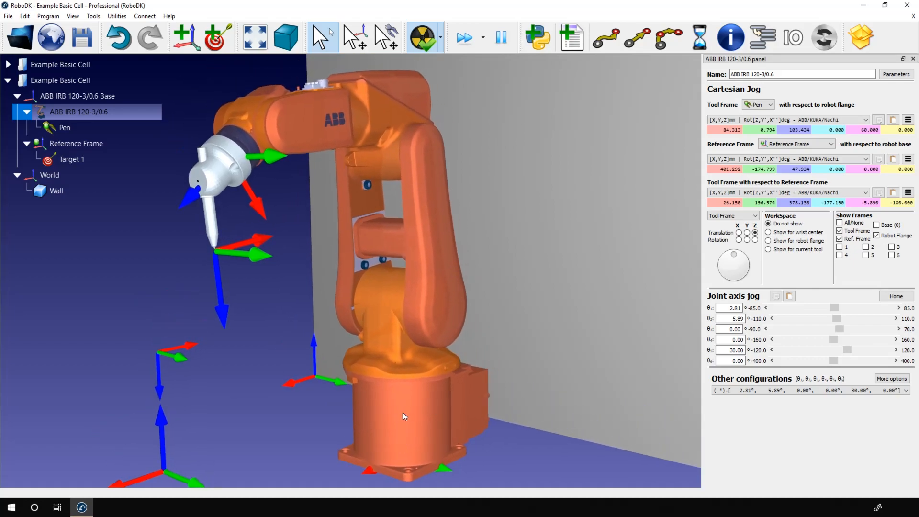
mouse_move(400, 415)
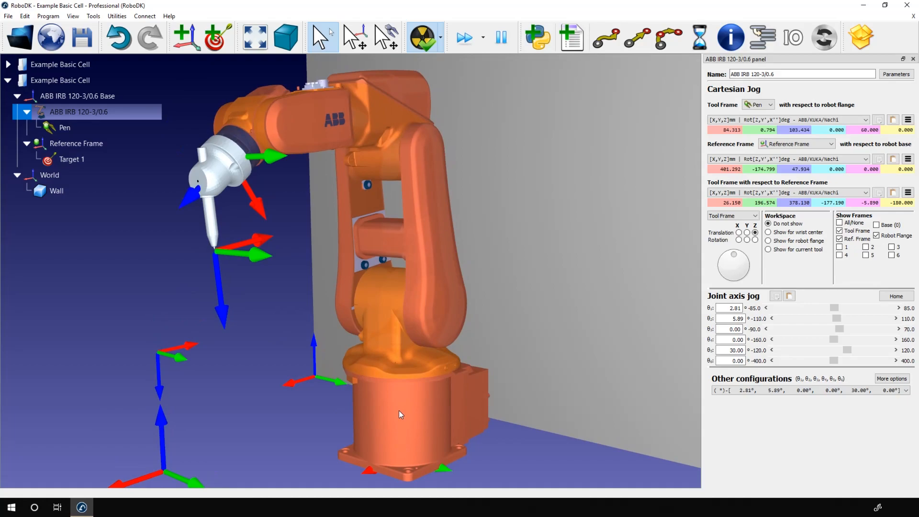
click(399, 410)
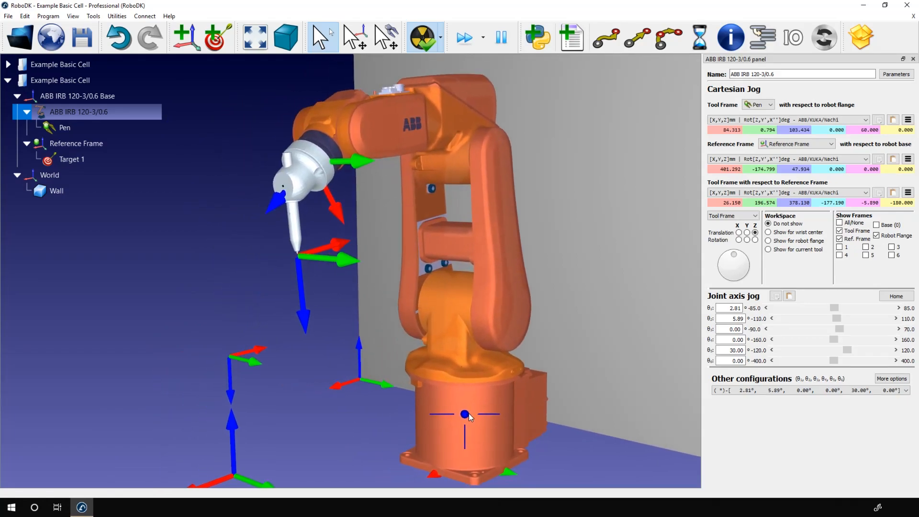
drag(464, 415, 478, 410)
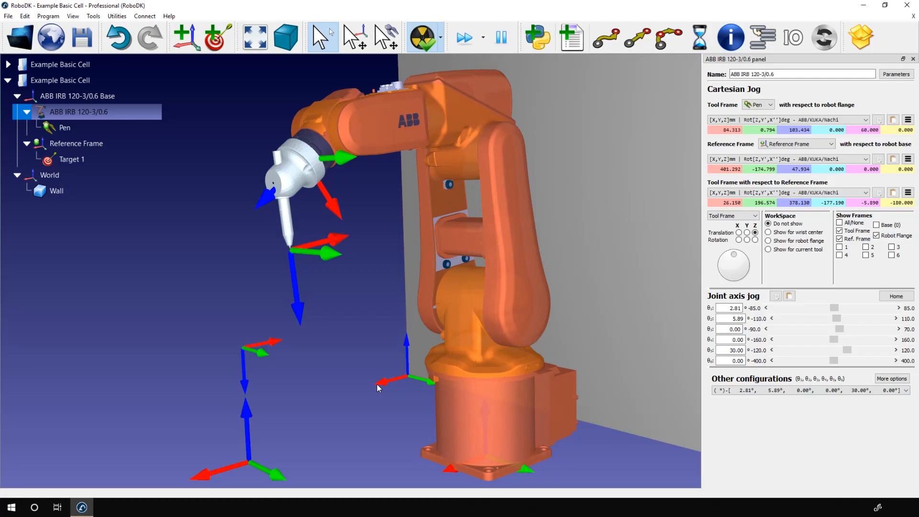
mouse_move(358, 370)
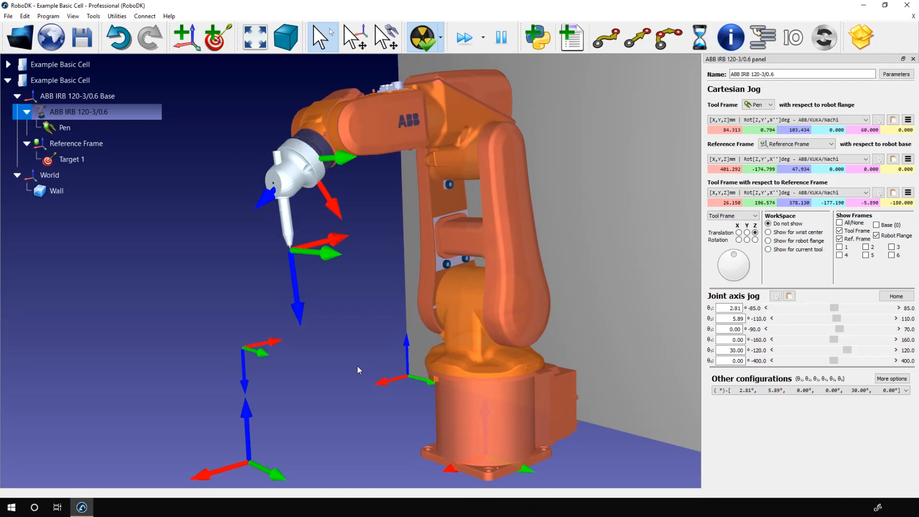
mouse_move(424, 410)
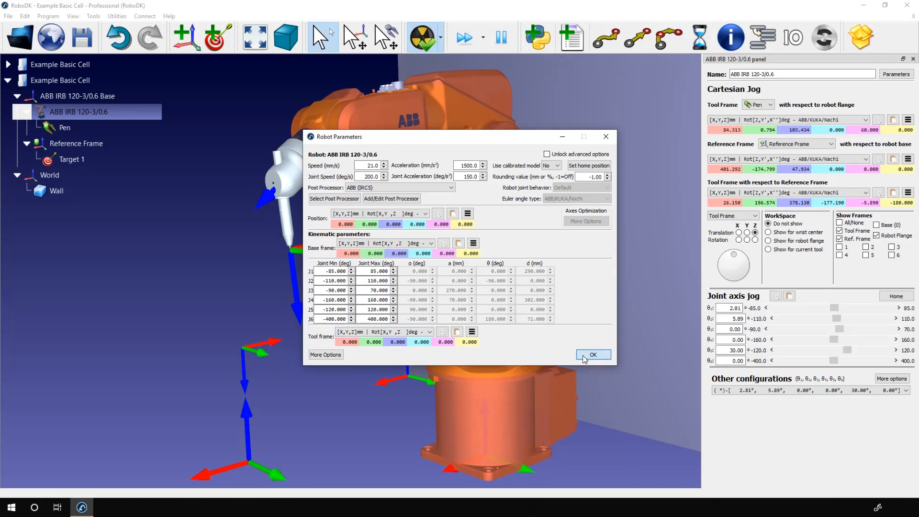
click(592, 354)
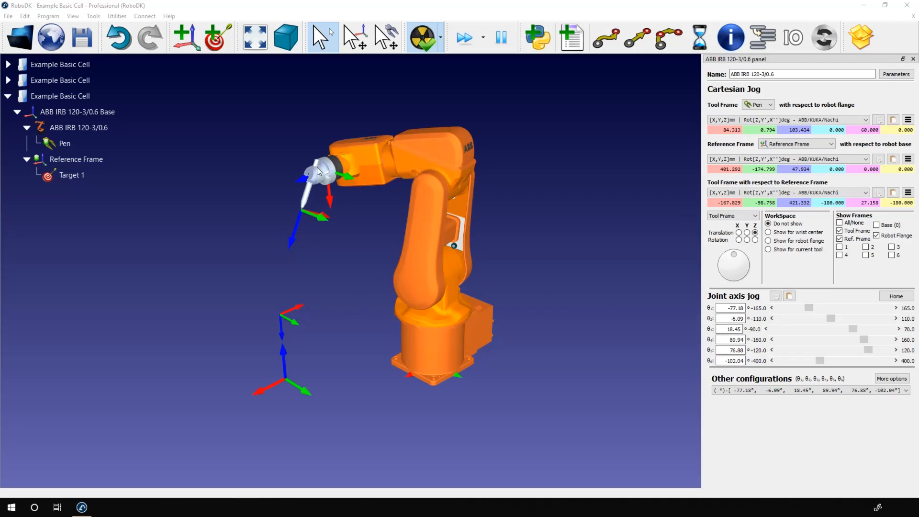
Step: Choose other configurations 4 and then 5, flipping joint 6 to about 258°
click(729, 308)
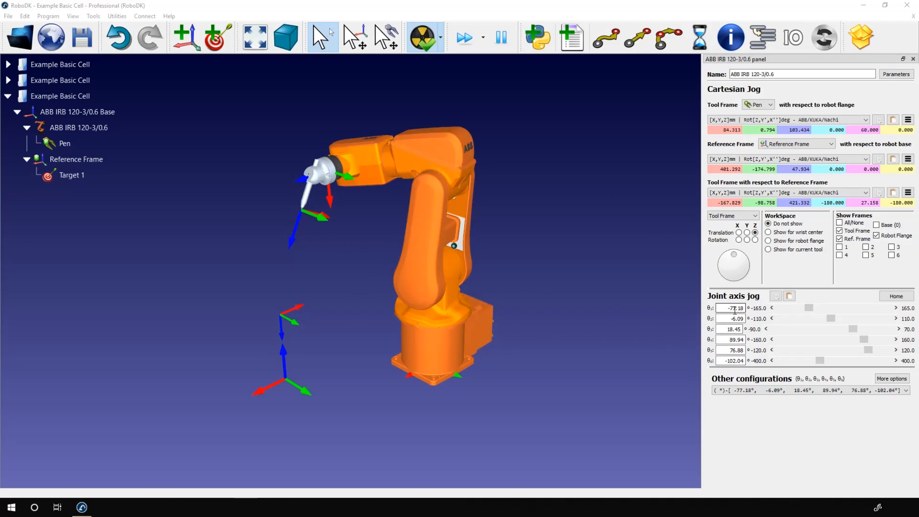
mouse_move(326, 270)
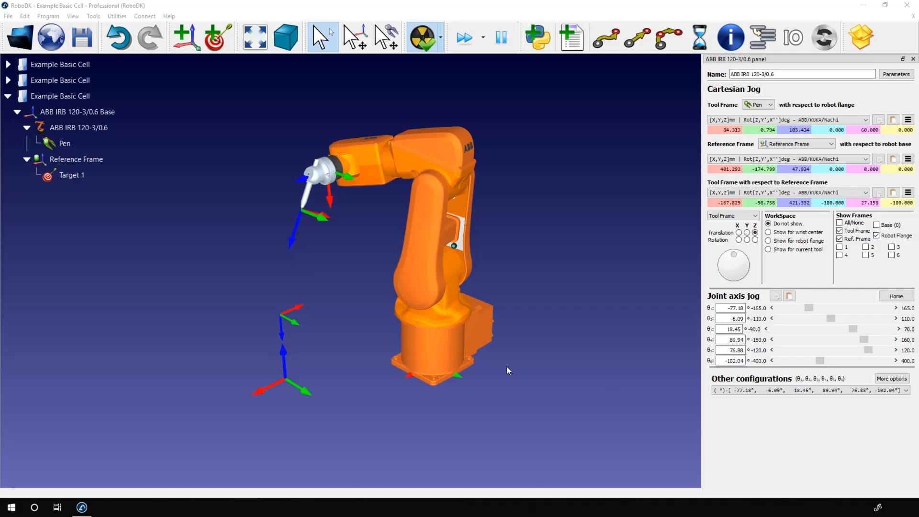
click(904, 391)
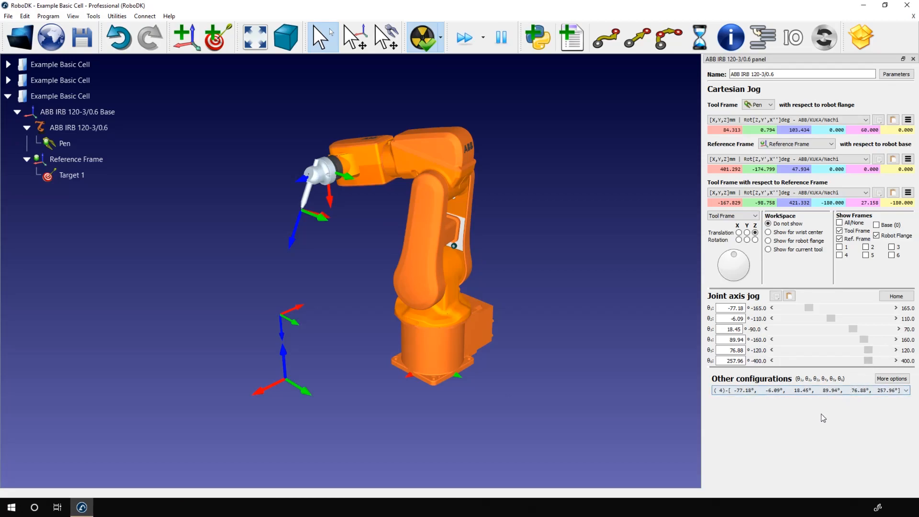
mouse_move(403, 381)
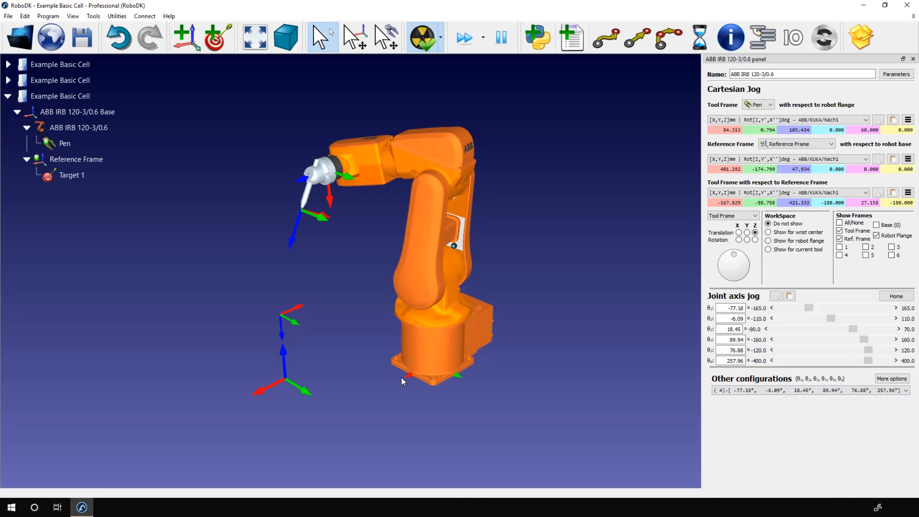
mouse_move(673, 348)
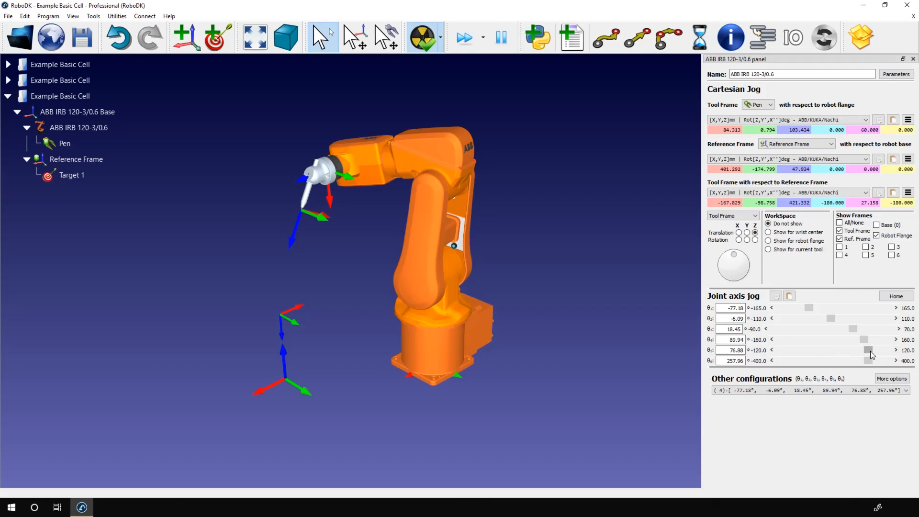
mouse_move(867, 356)
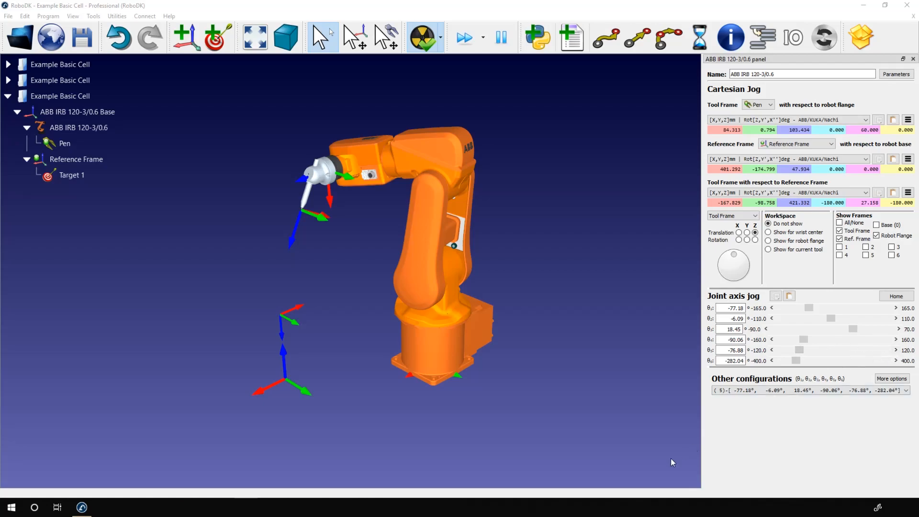
mouse_move(656, 473)
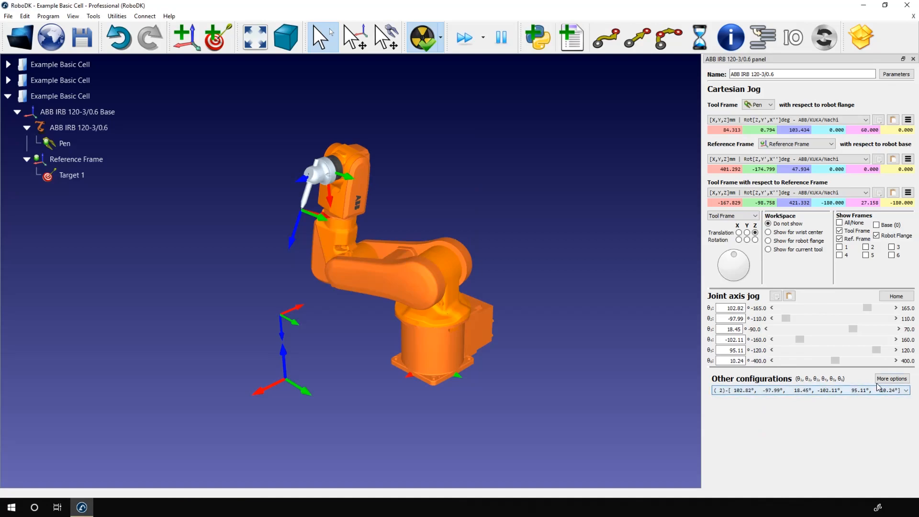
Step: Open the configurations list and preview front solutions 4, 1, 3 and 4
click(891, 378)
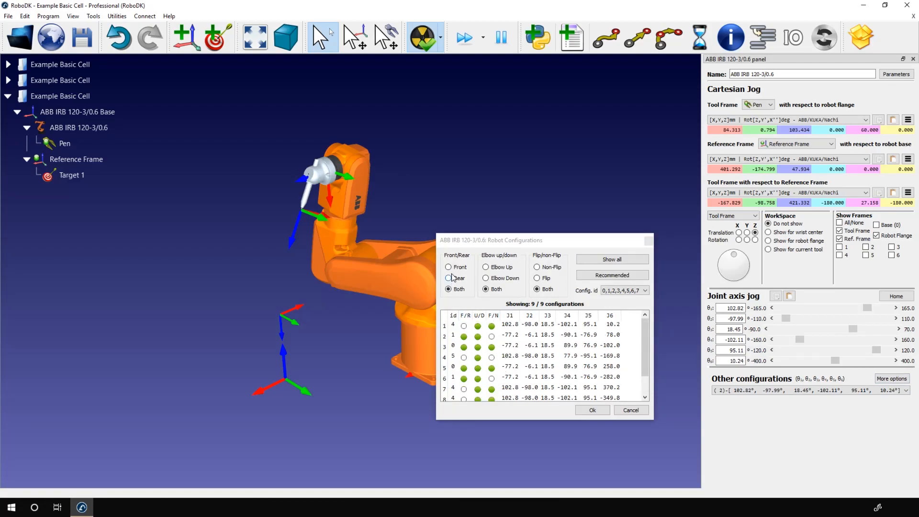
click(449, 267)
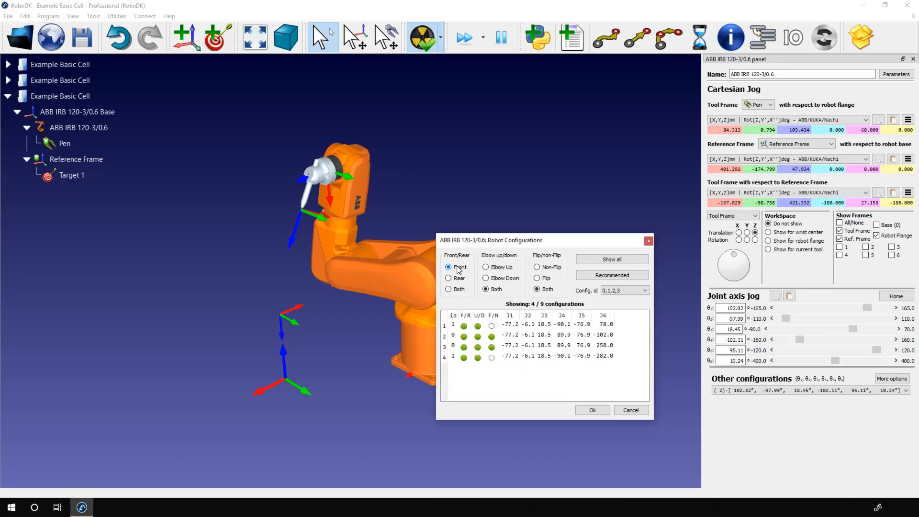
click(449, 277)
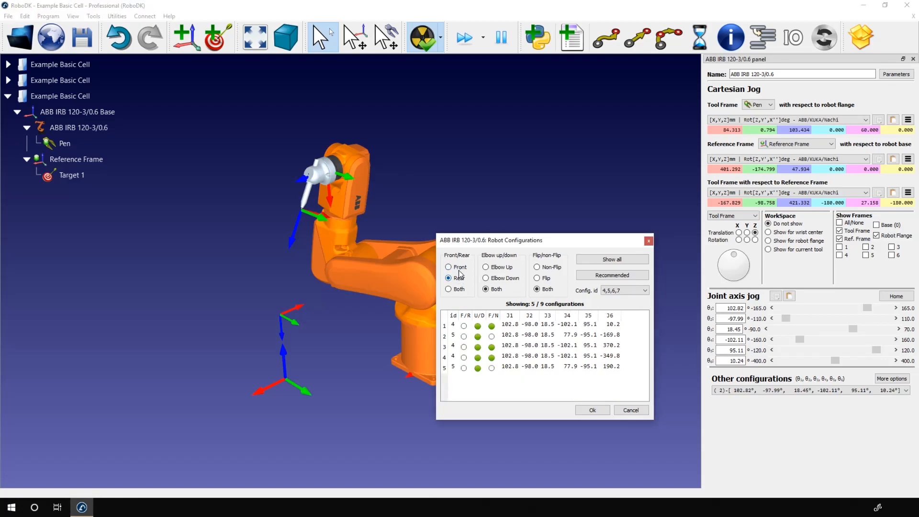
click(449, 267)
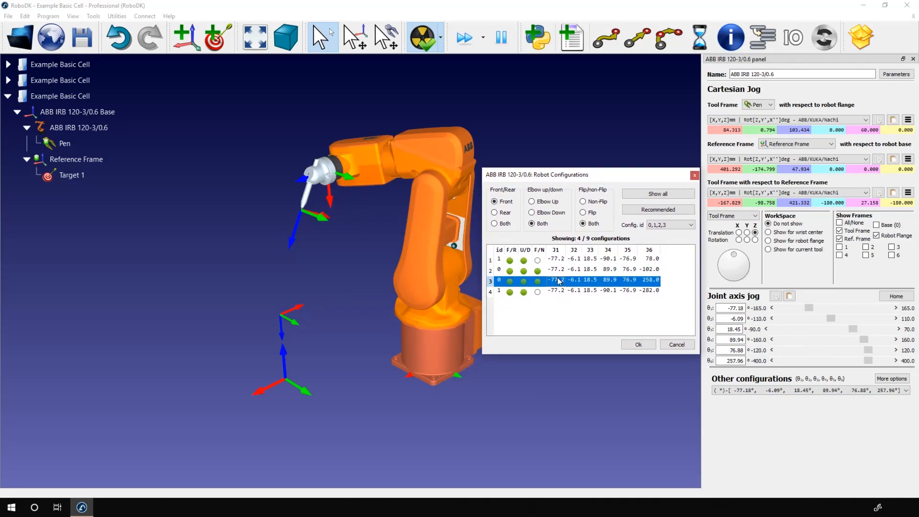
click(580, 290)
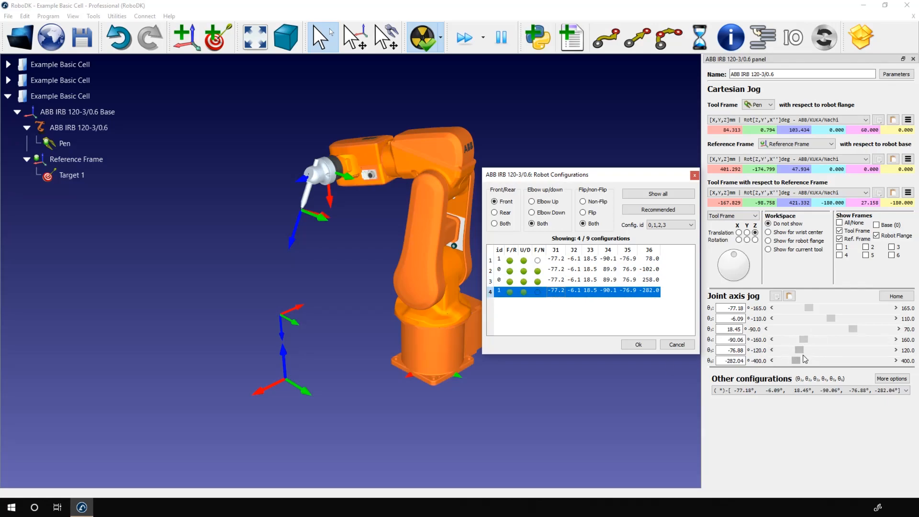
click(578, 279)
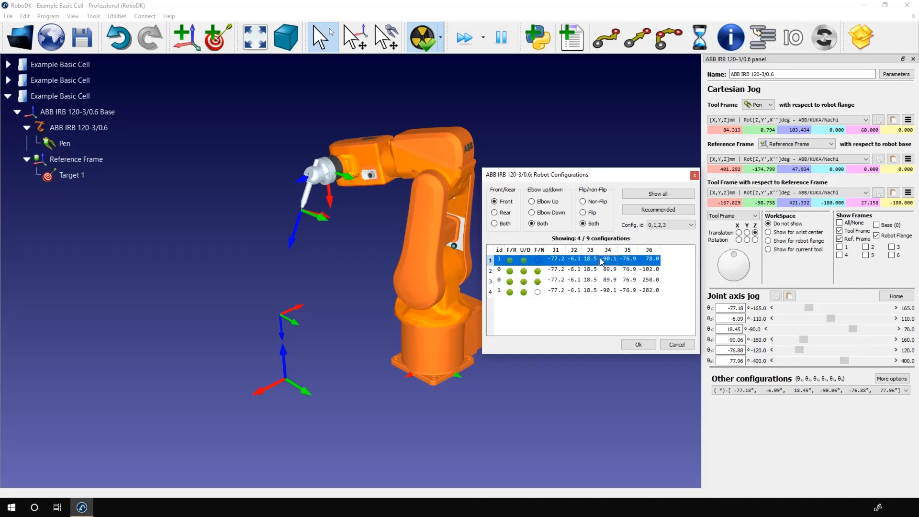
click(592, 280)
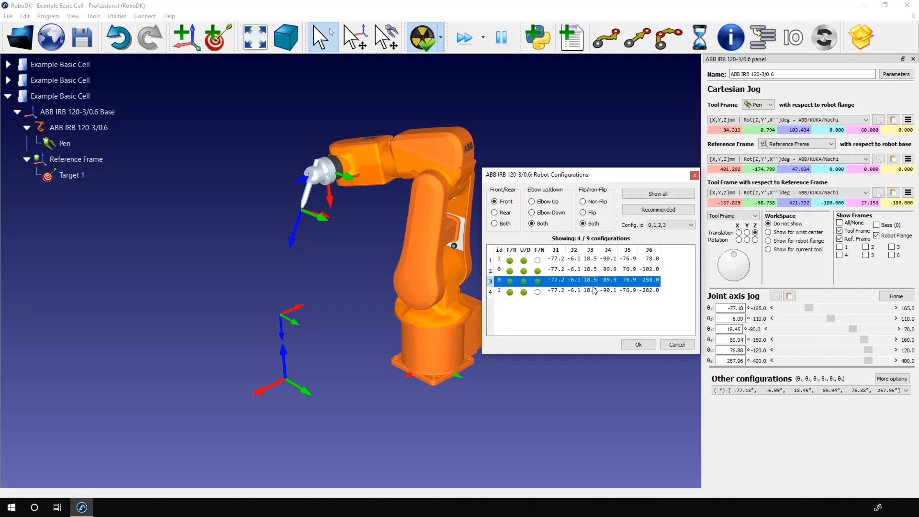
click(586, 290)
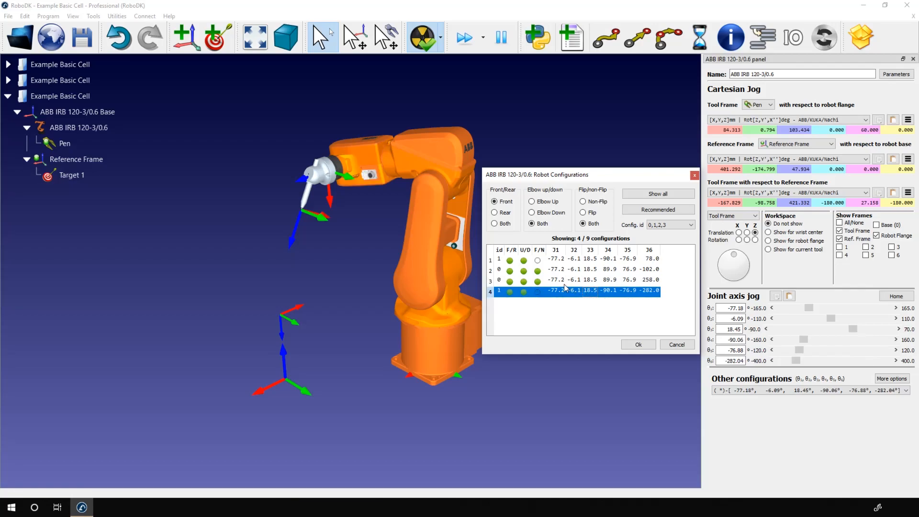
Step: Filter to rear configurations and move the robot to a rear solution
click(496, 212)
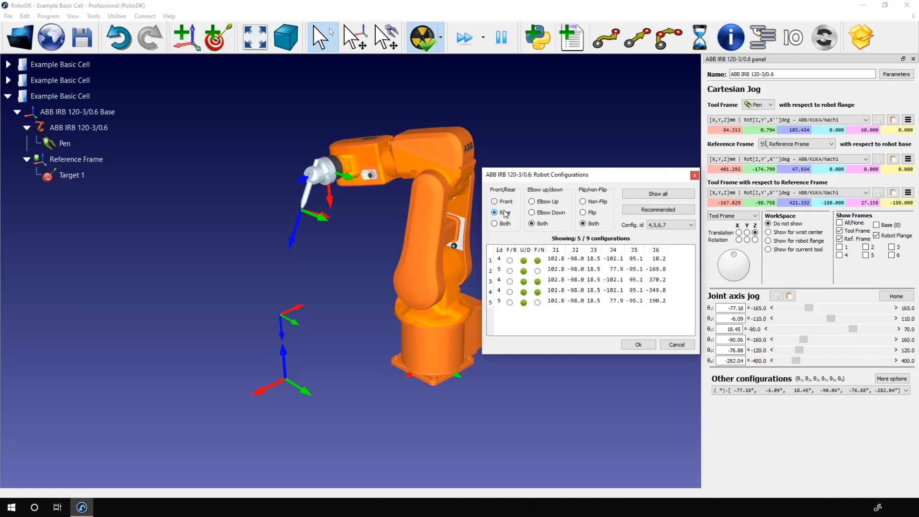
click(495, 212)
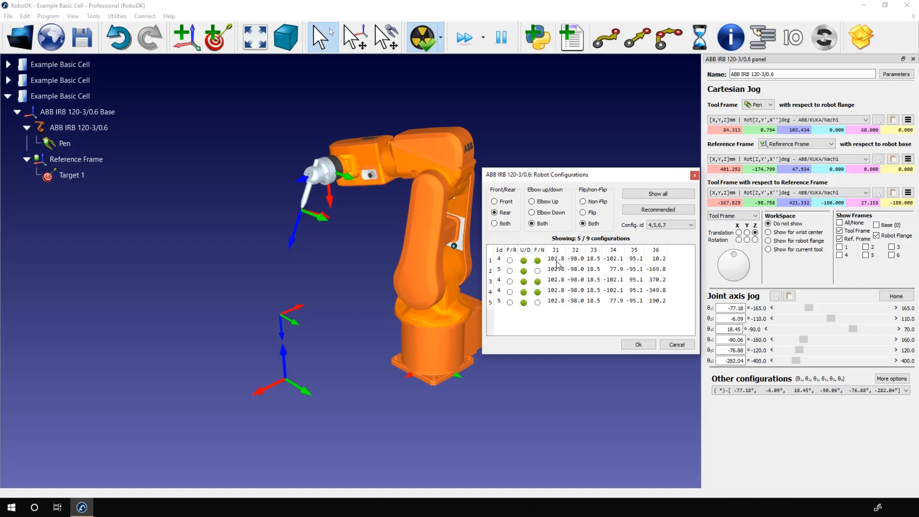
click(586, 269)
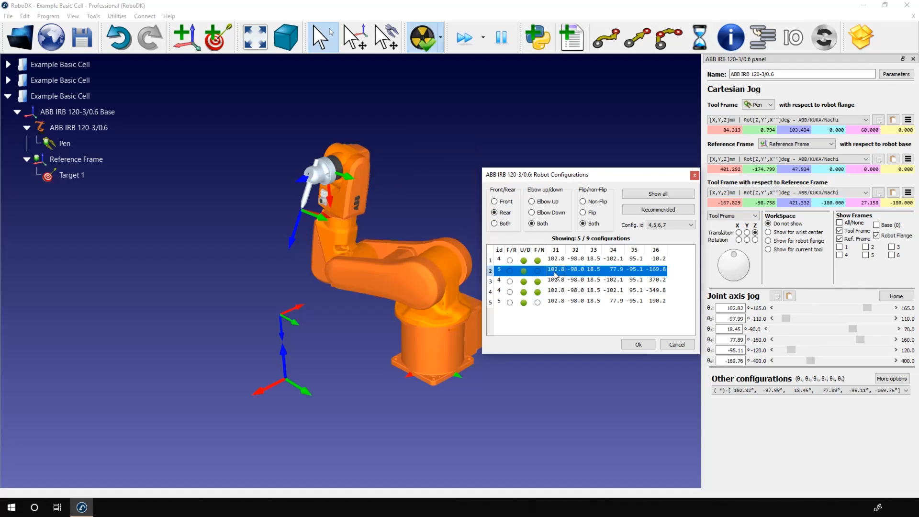
click(586, 290)
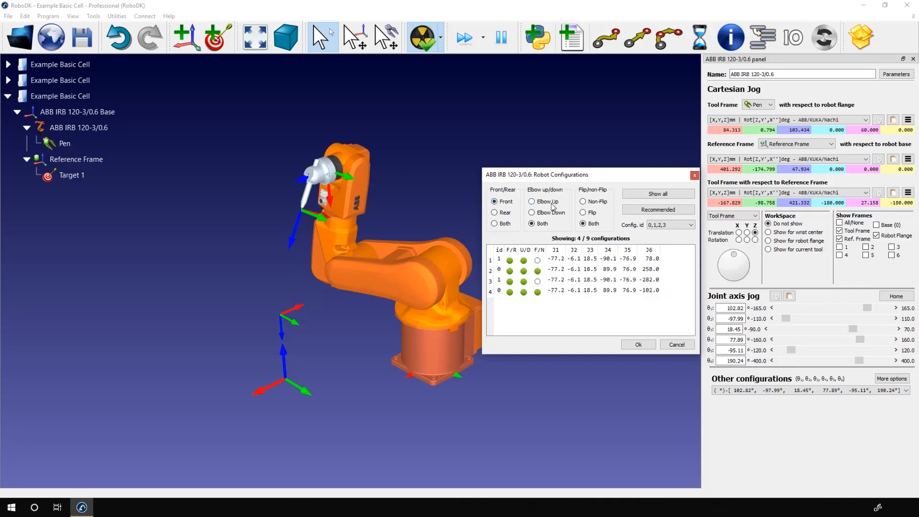
mouse_move(550, 208)
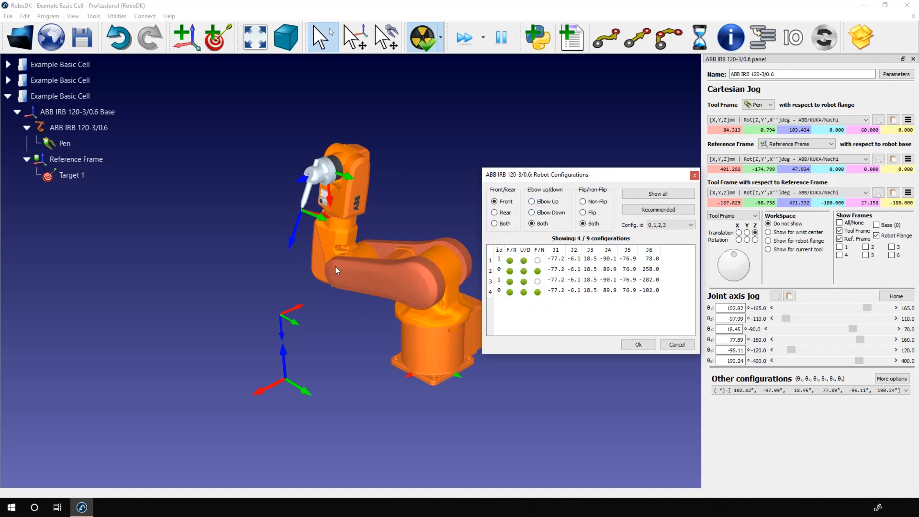
Step: Toggle the filter between Front and Both, previewing rows and ending on configuration 1
click(550, 259)
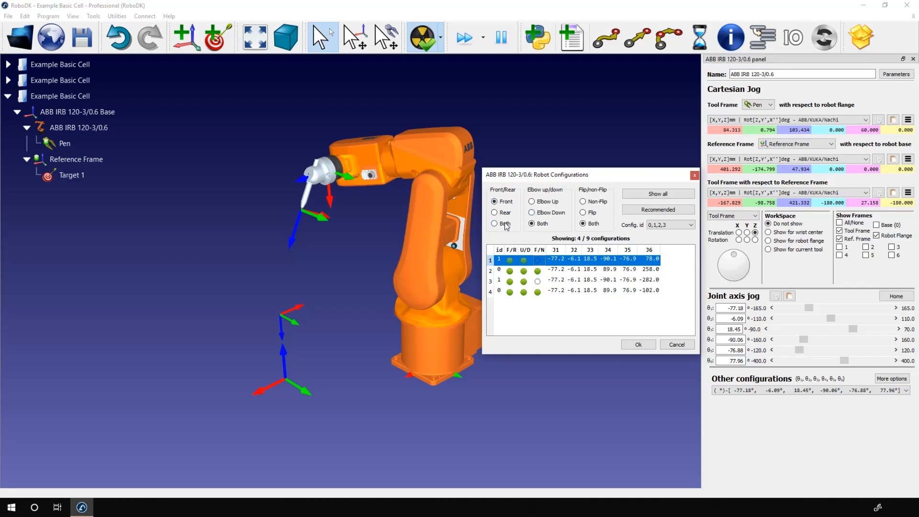
click(495, 224)
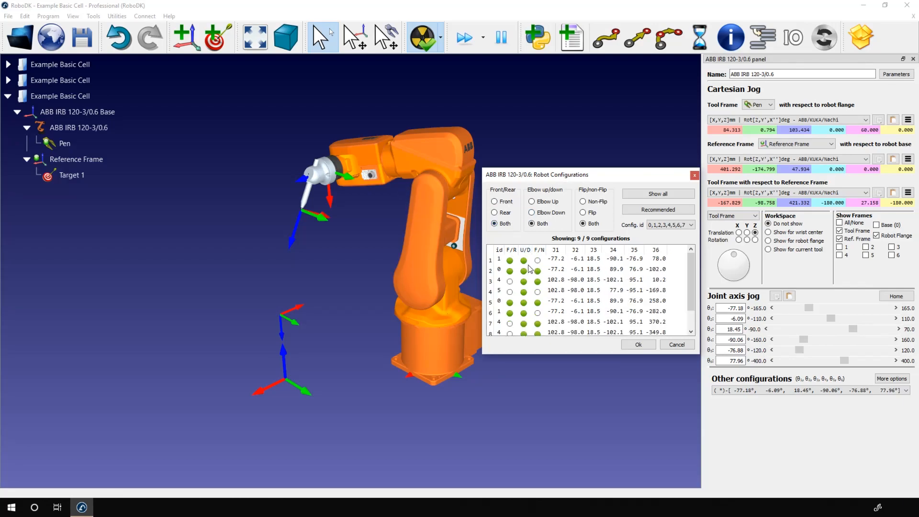
scroll(down, 3)
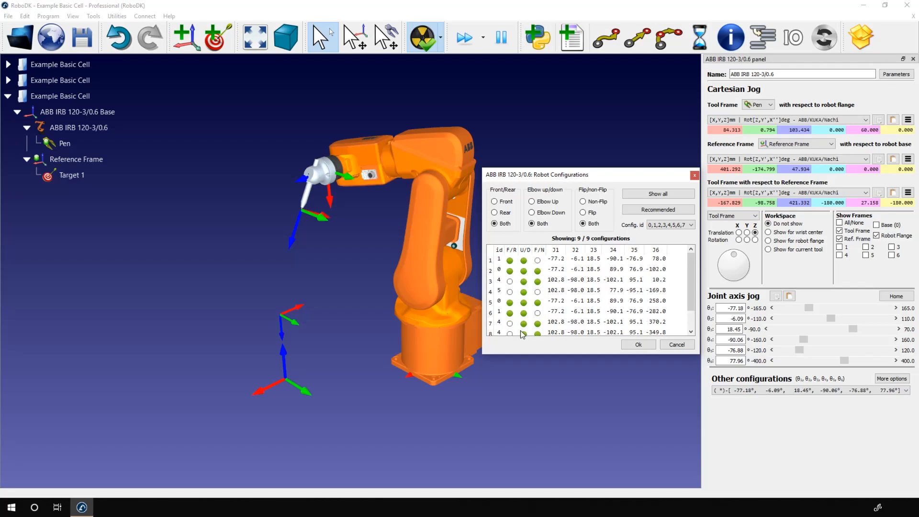
click(495, 201)
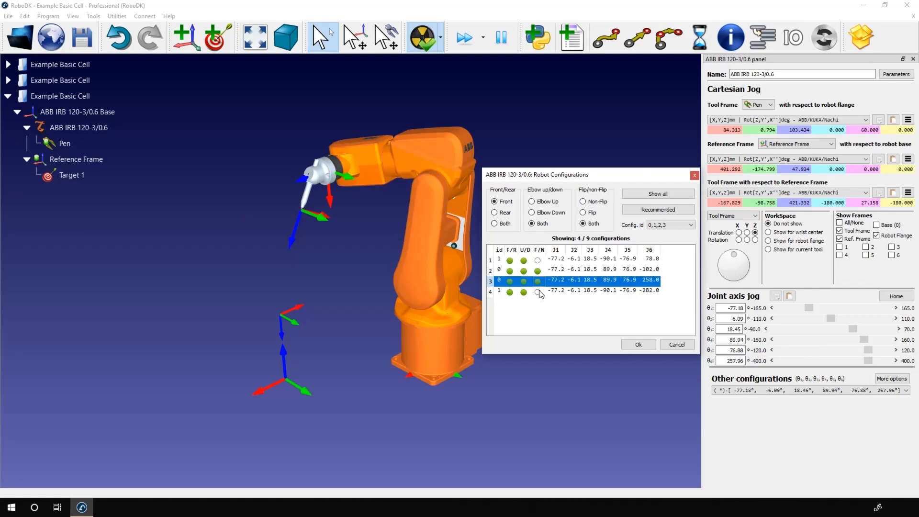
click(585, 290)
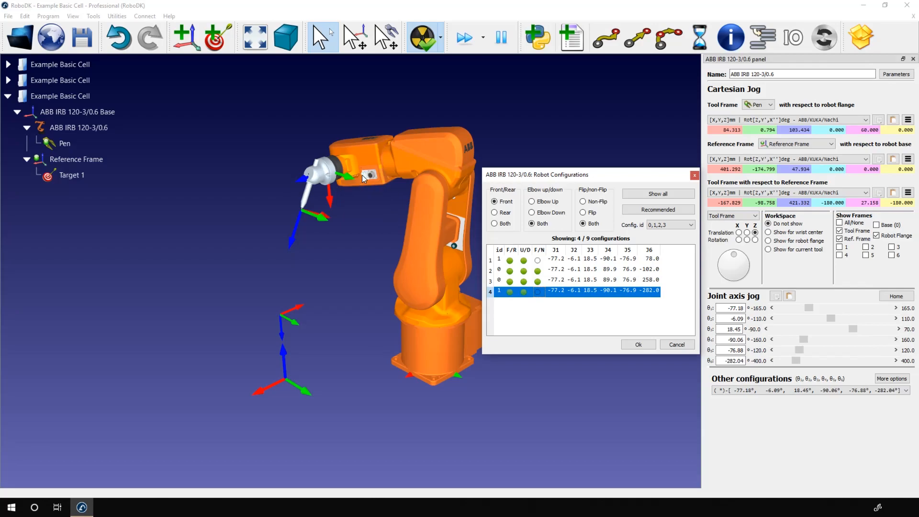
click(574, 270)
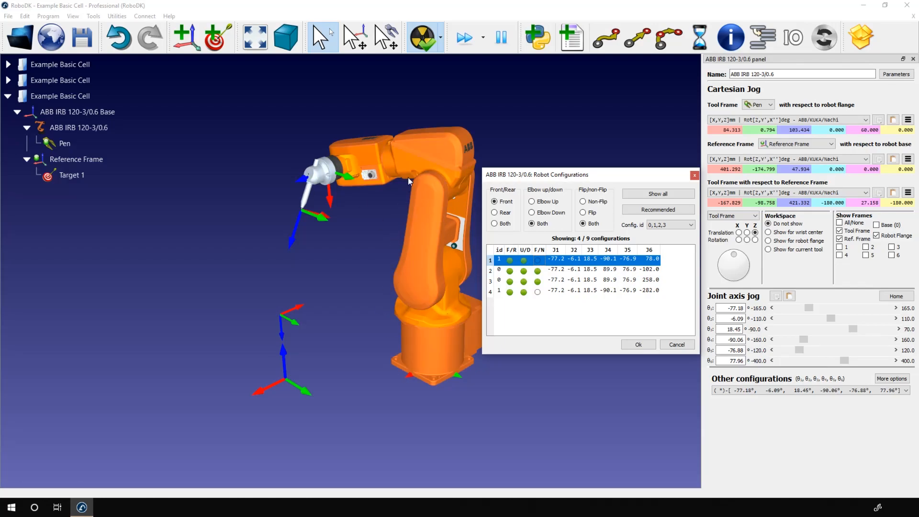
mouse_move(436, 400)
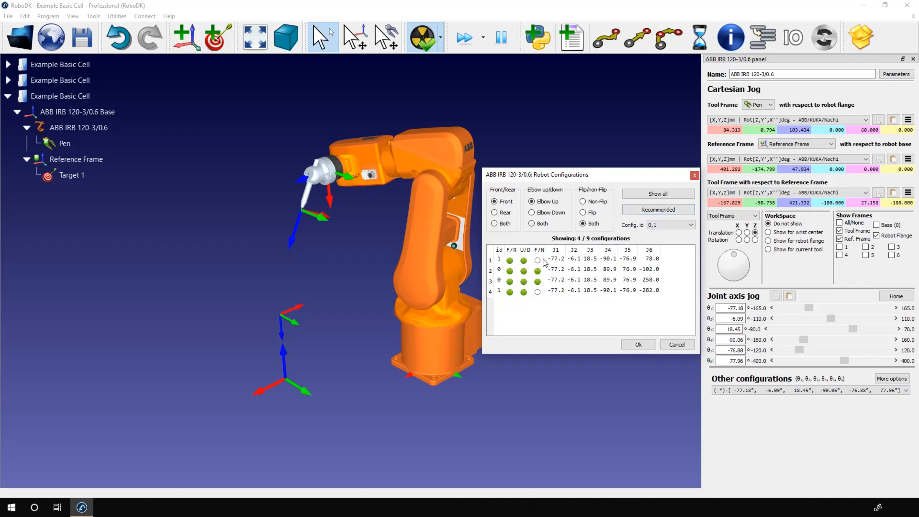
Step: Pick elbow-up configurations 2 then 4, and close the Robot Configurations window
click(496, 201)
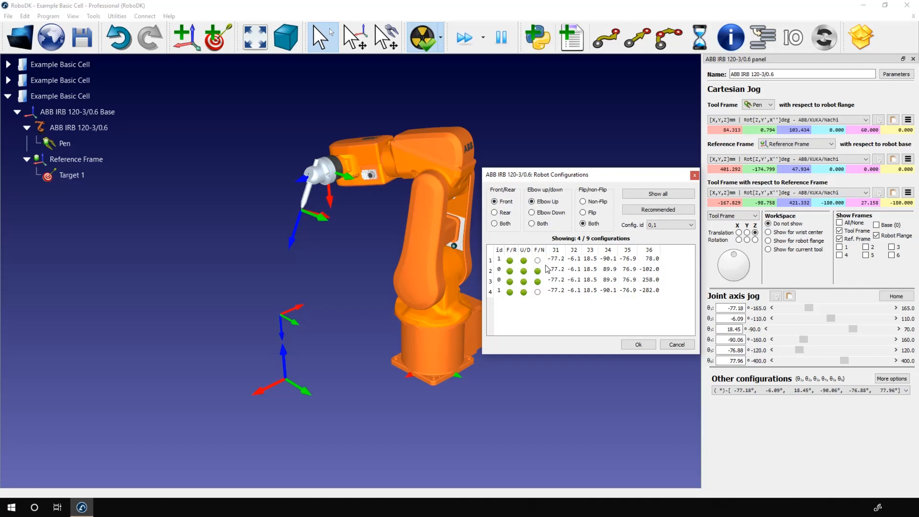
click(586, 269)
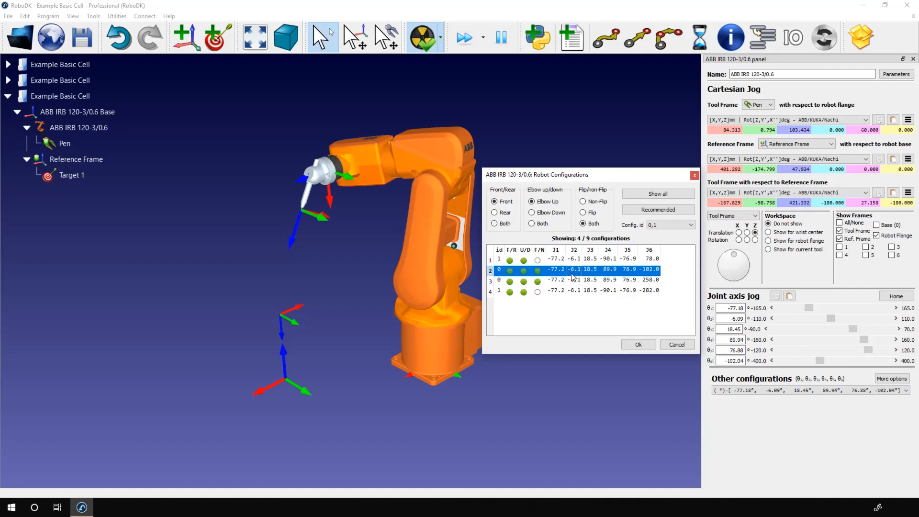
click(571, 290)
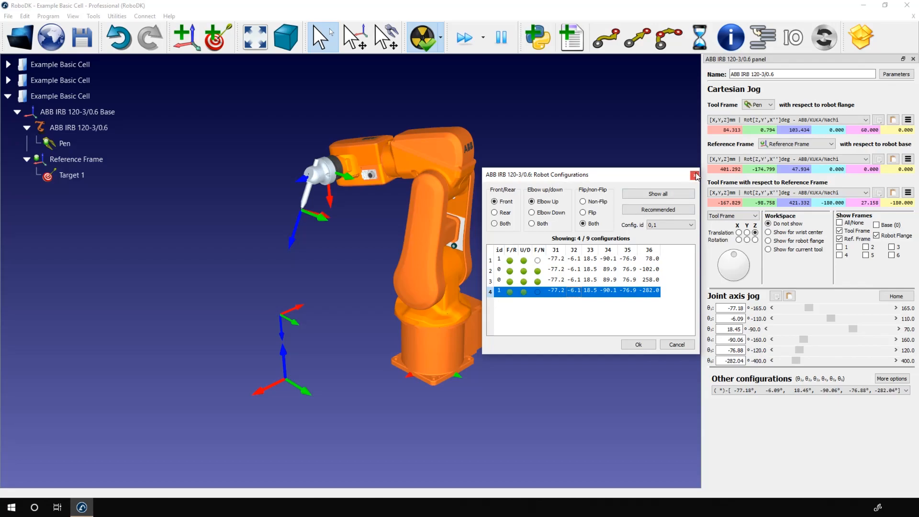
click(694, 175)
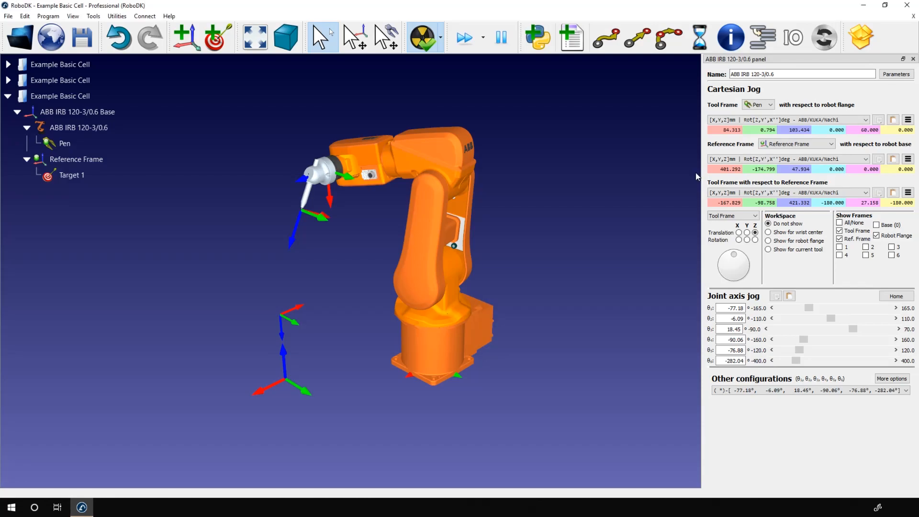
mouse_move(611, 219)
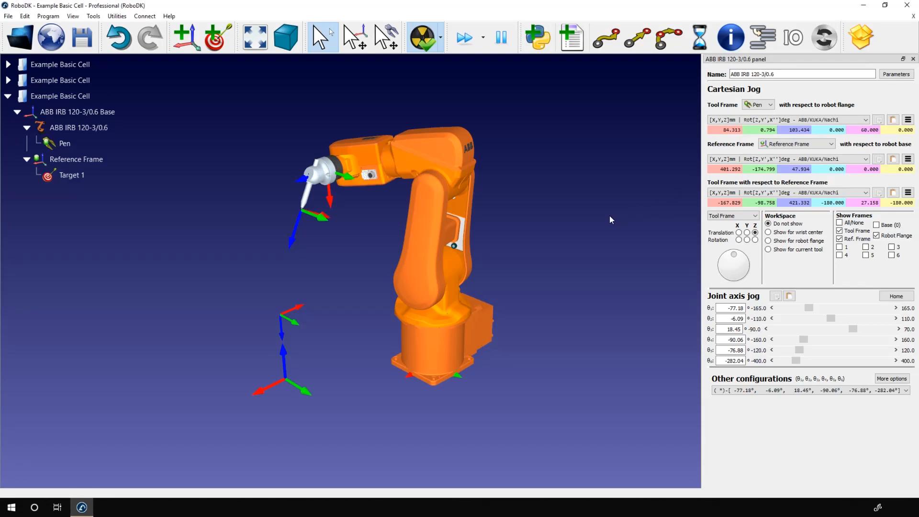
mouse_move(588, 228)
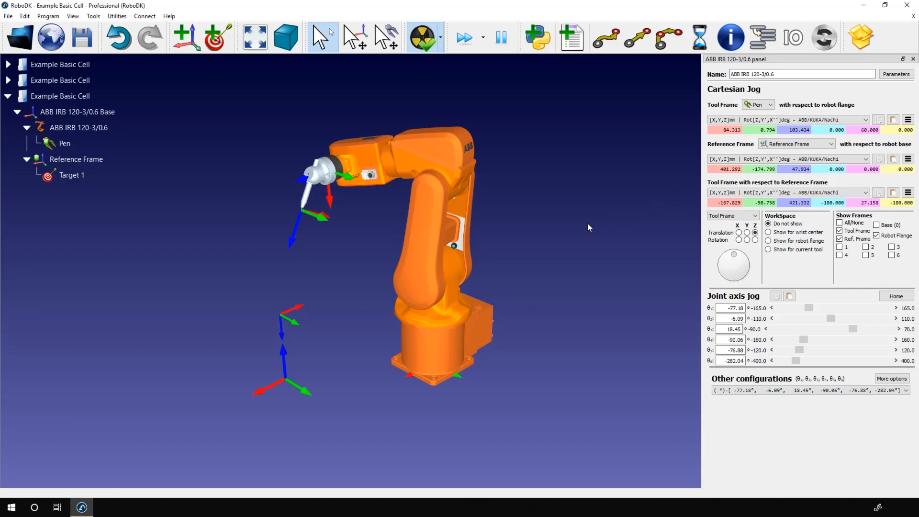
mouse_move(631, 255)
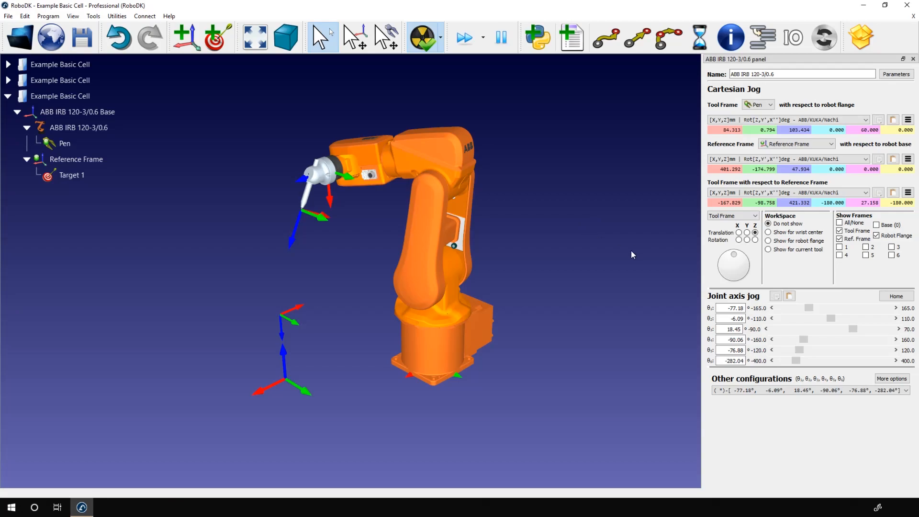
mouse_move(652, 242)
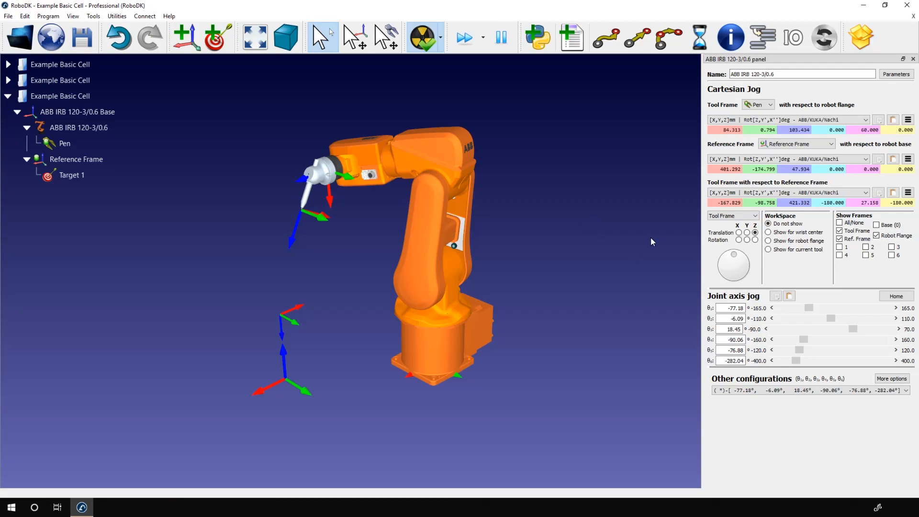
mouse_move(480, 156)
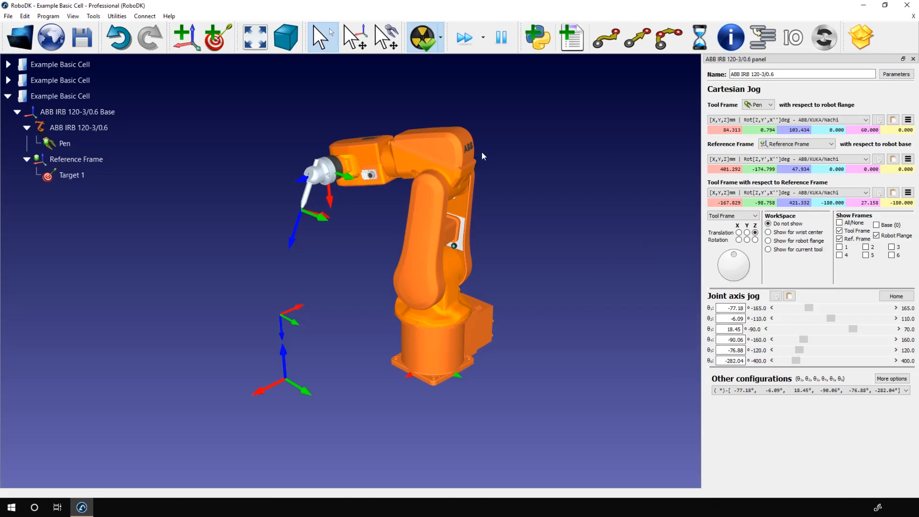
mouse_move(354, 245)
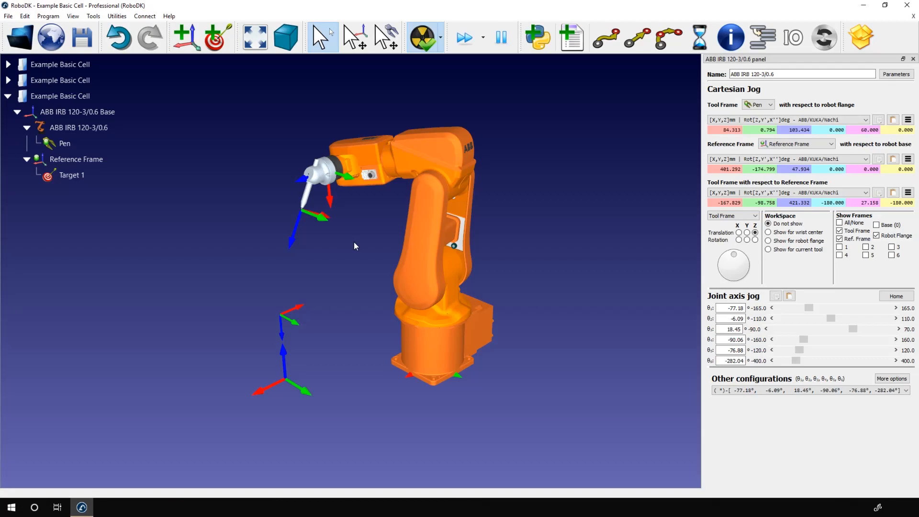
mouse_move(360, 243)
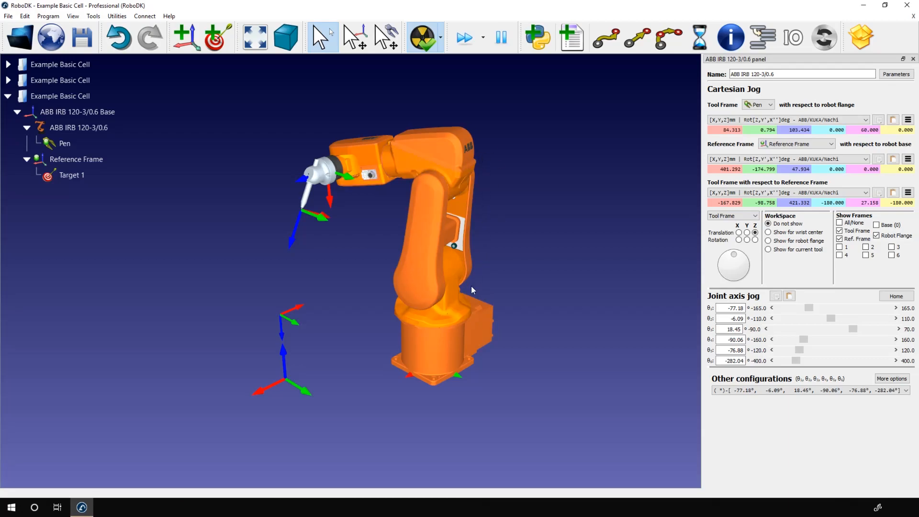
click(78, 127)
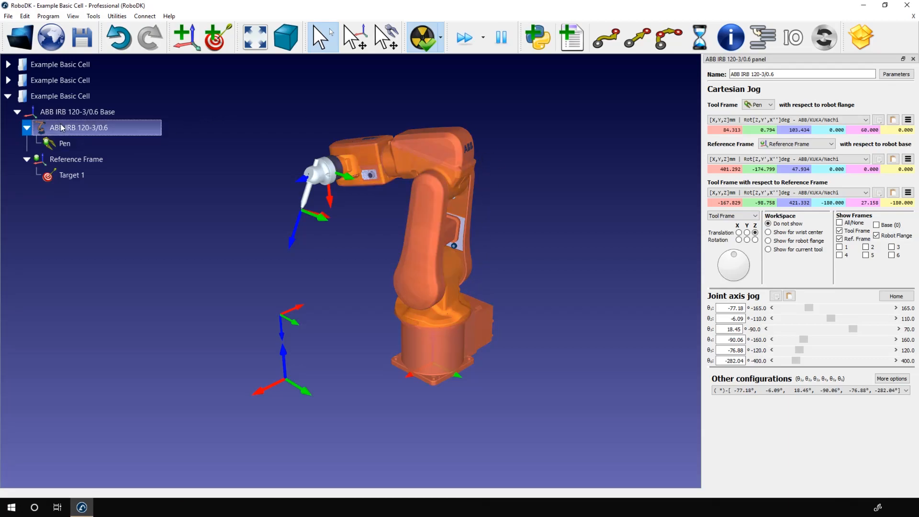
Step: Replace the ABB robot with Comau-Racer-3.robot from the Library folder
right_click(79, 128)
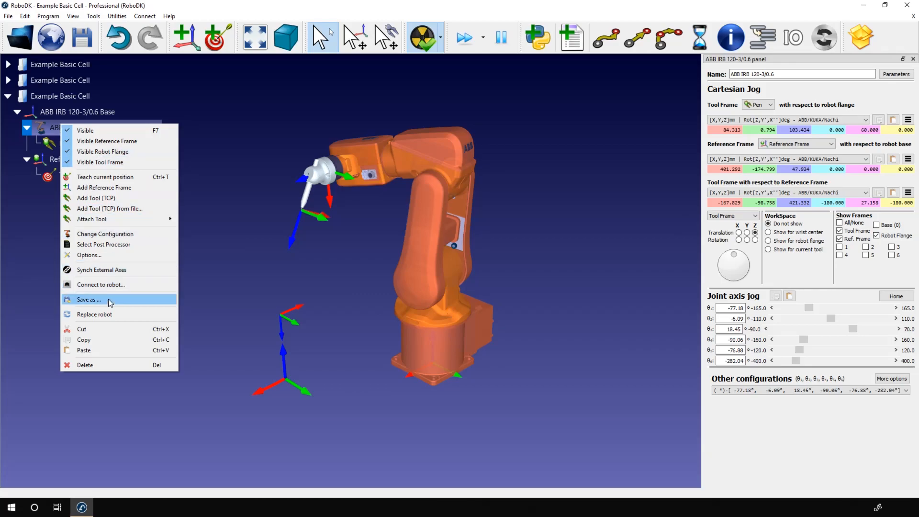
click(94, 313)
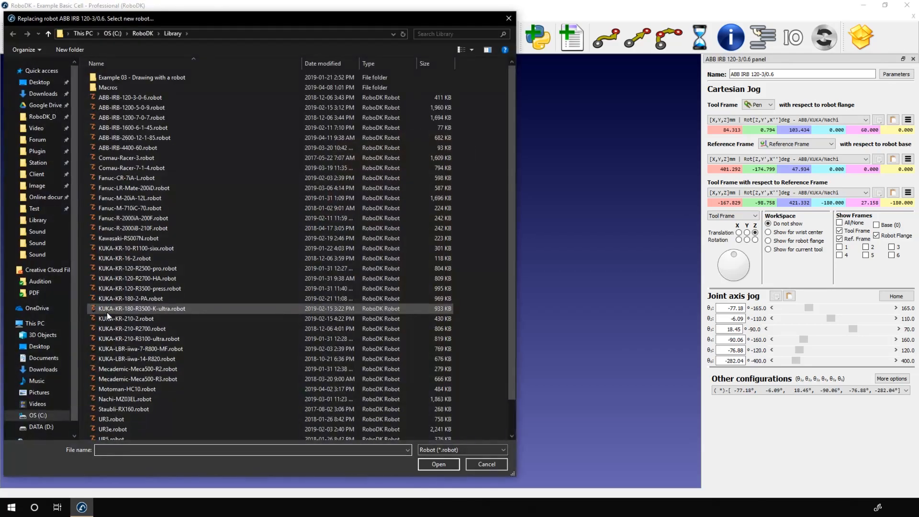
click(129, 238)
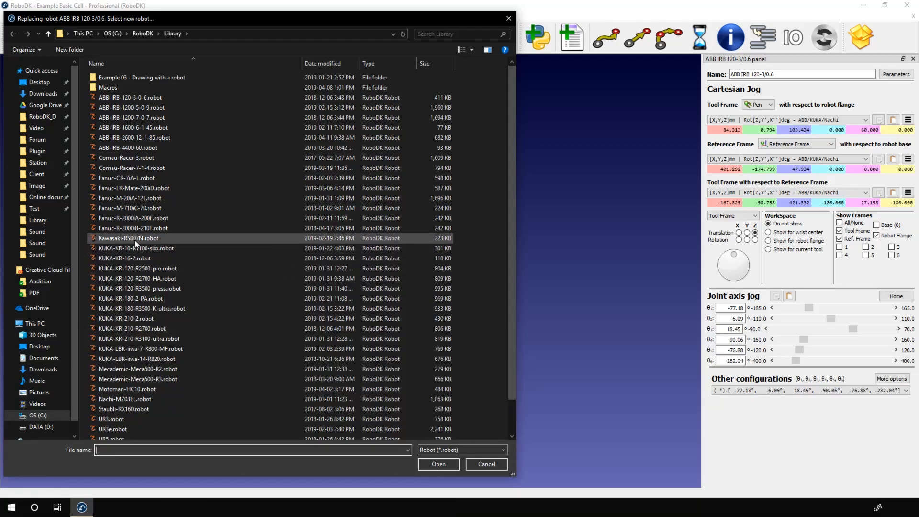
click(132, 329)
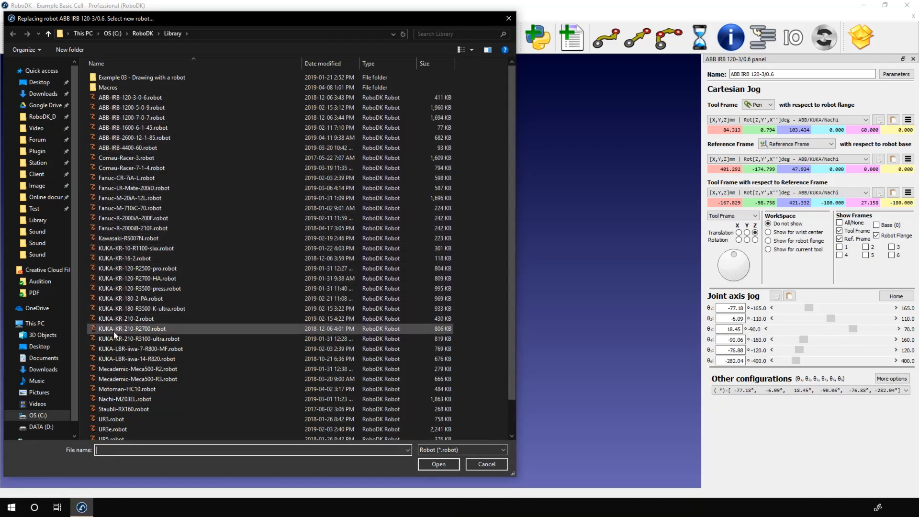
click(126, 157)
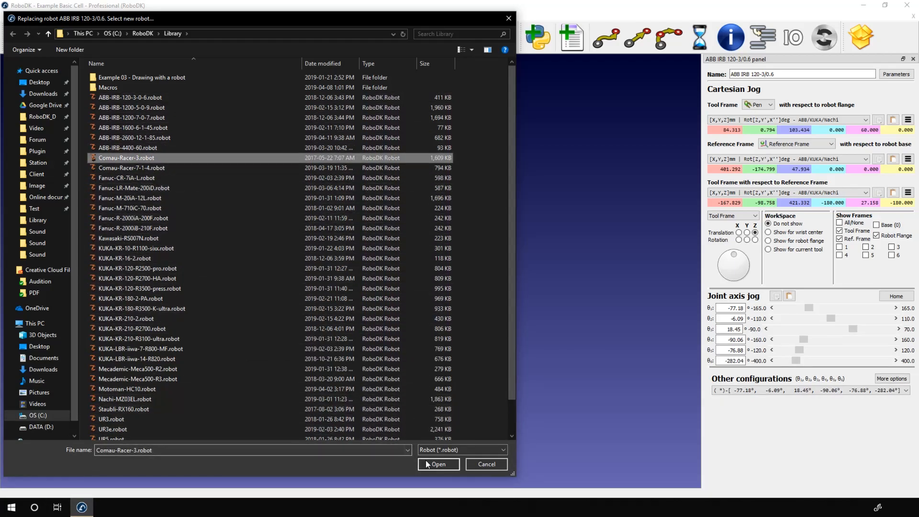
click(438, 464)
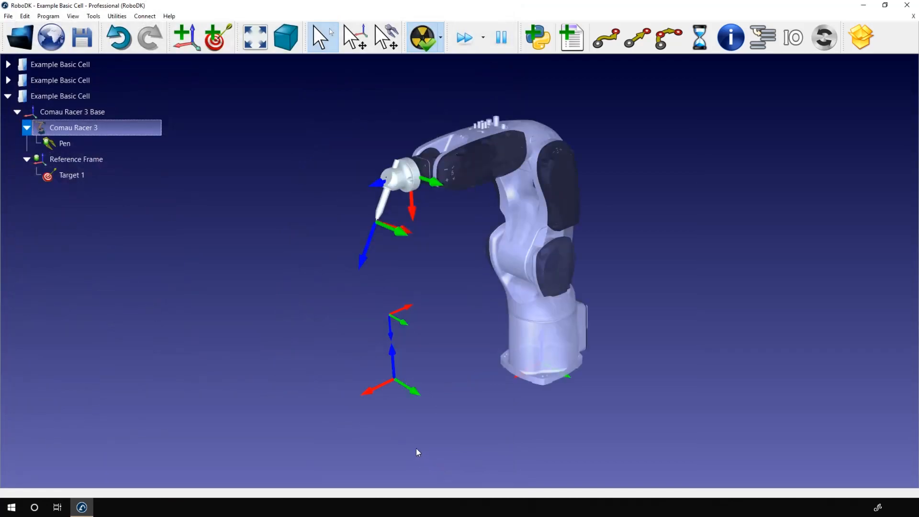
mouse_move(371, 358)
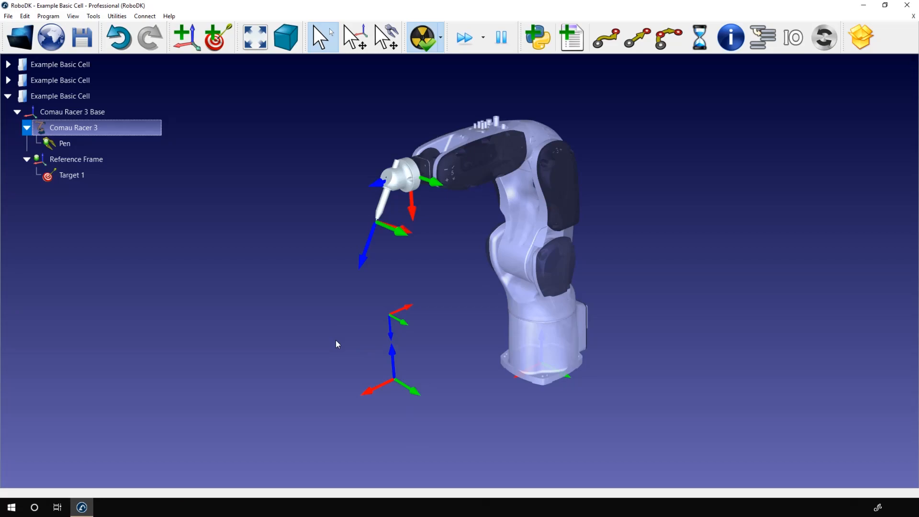
mouse_move(296, 353)
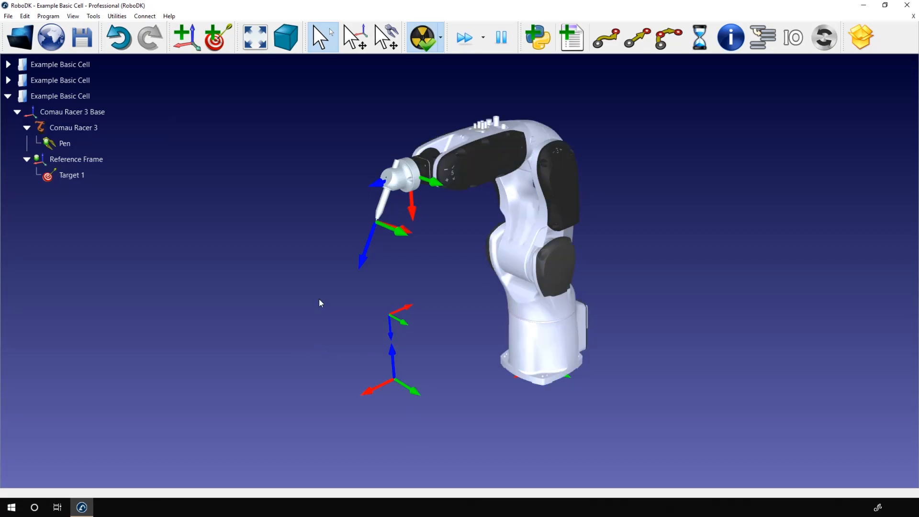
mouse_move(392, 321)
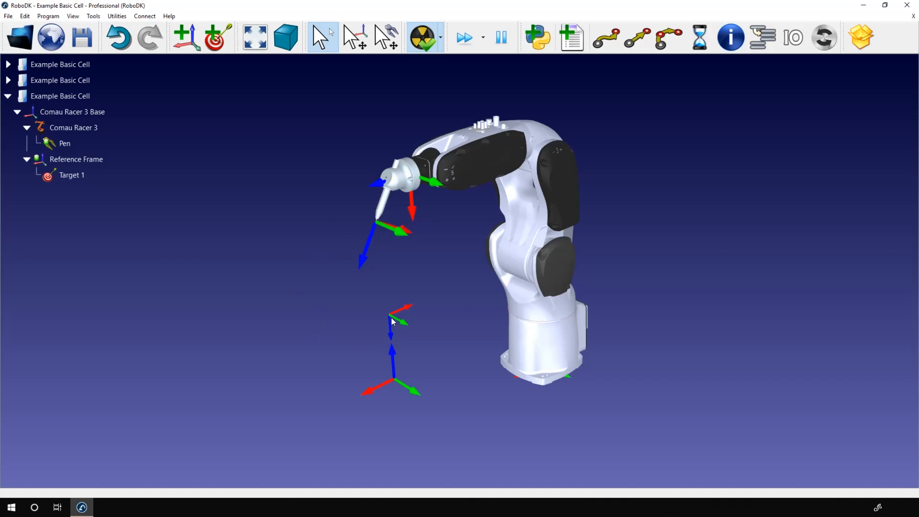
mouse_move(365, 199)
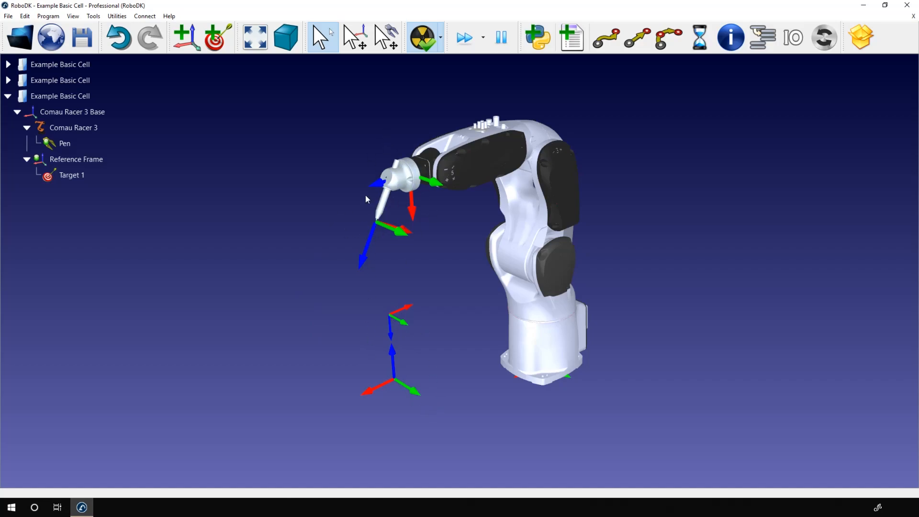